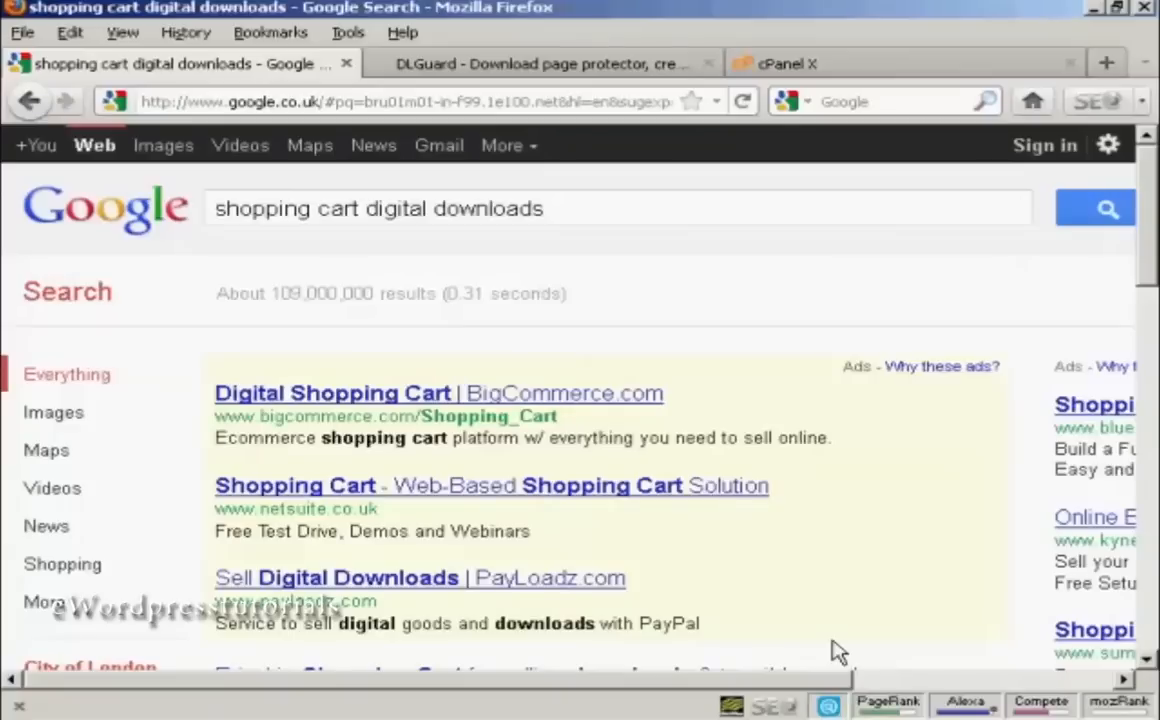
mouse_move(211, 258)
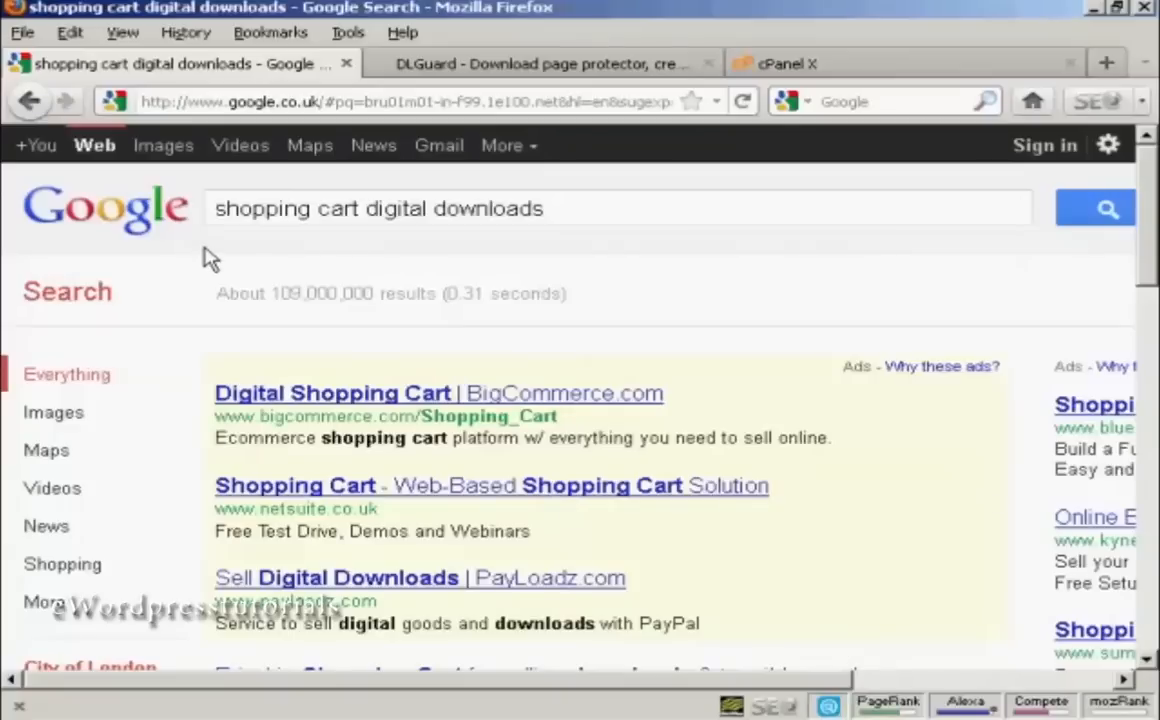
mouse_move(923, 355)
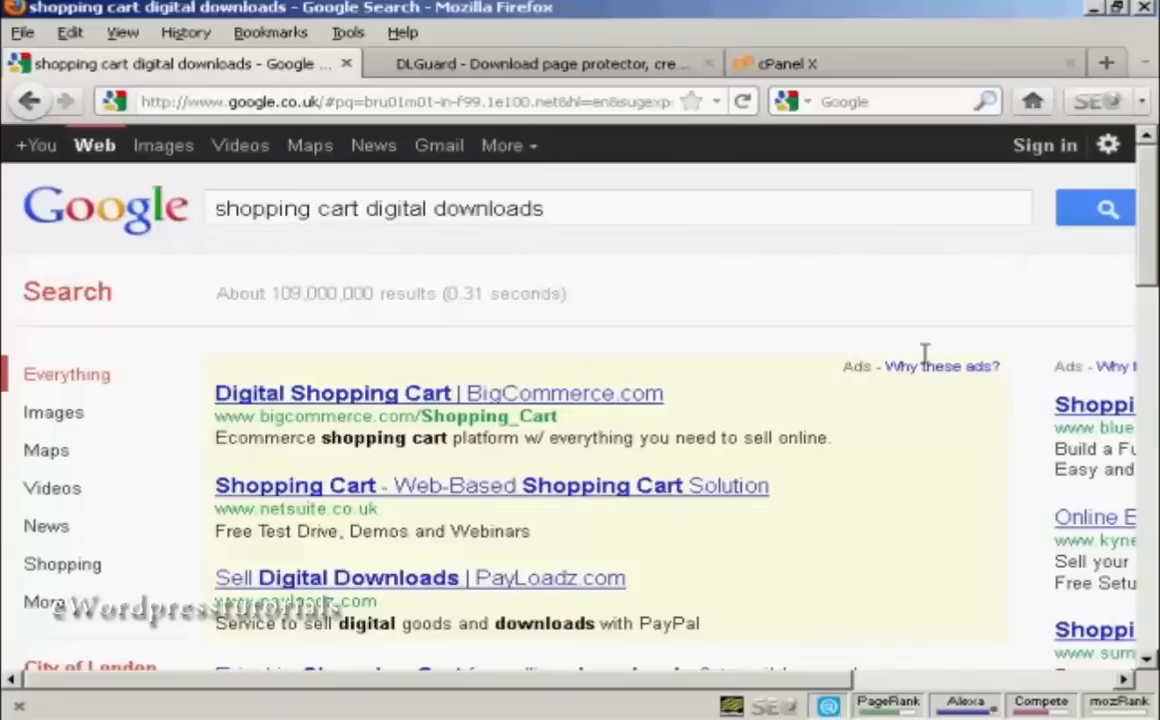
Switch to the DLGuard site and scroll to its feature overview and payment processors
scroll(down, 3)
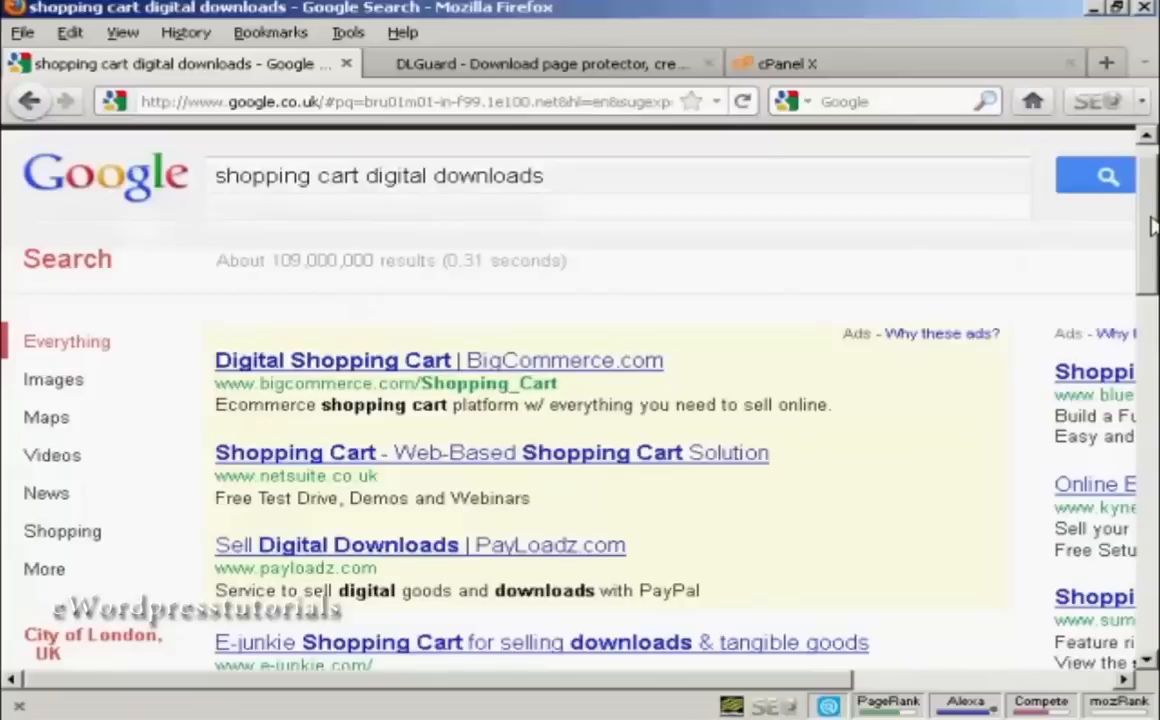
scroll(down, 3)
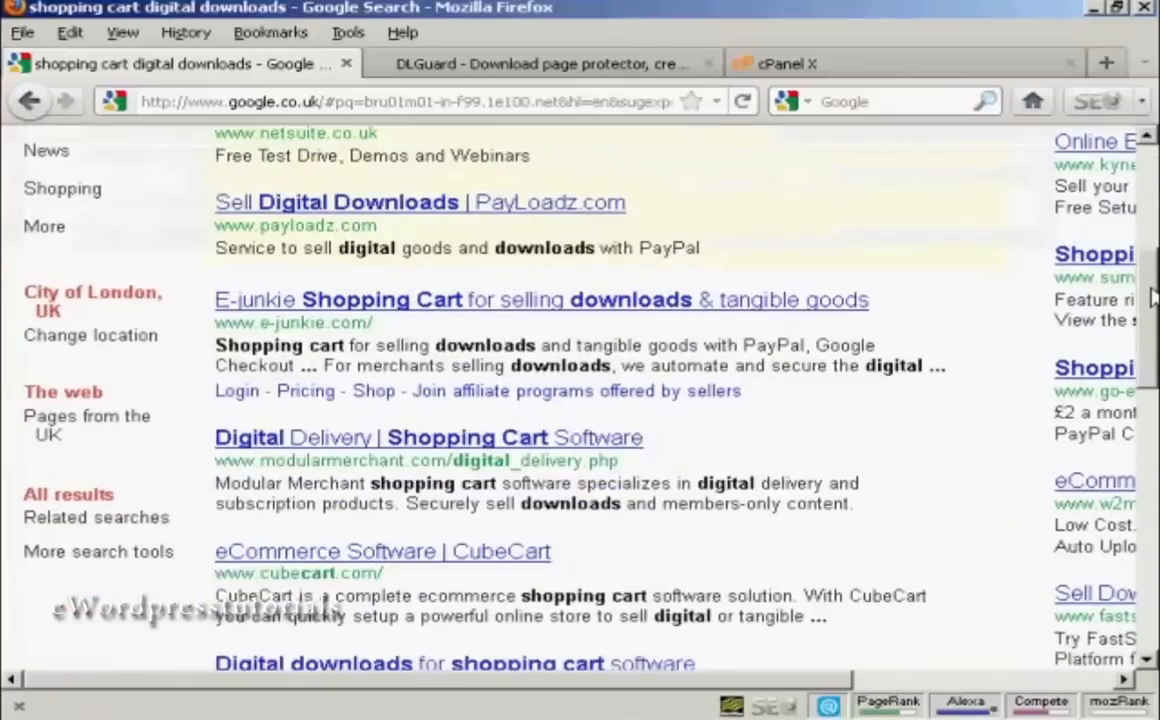
scroll(down, 3)
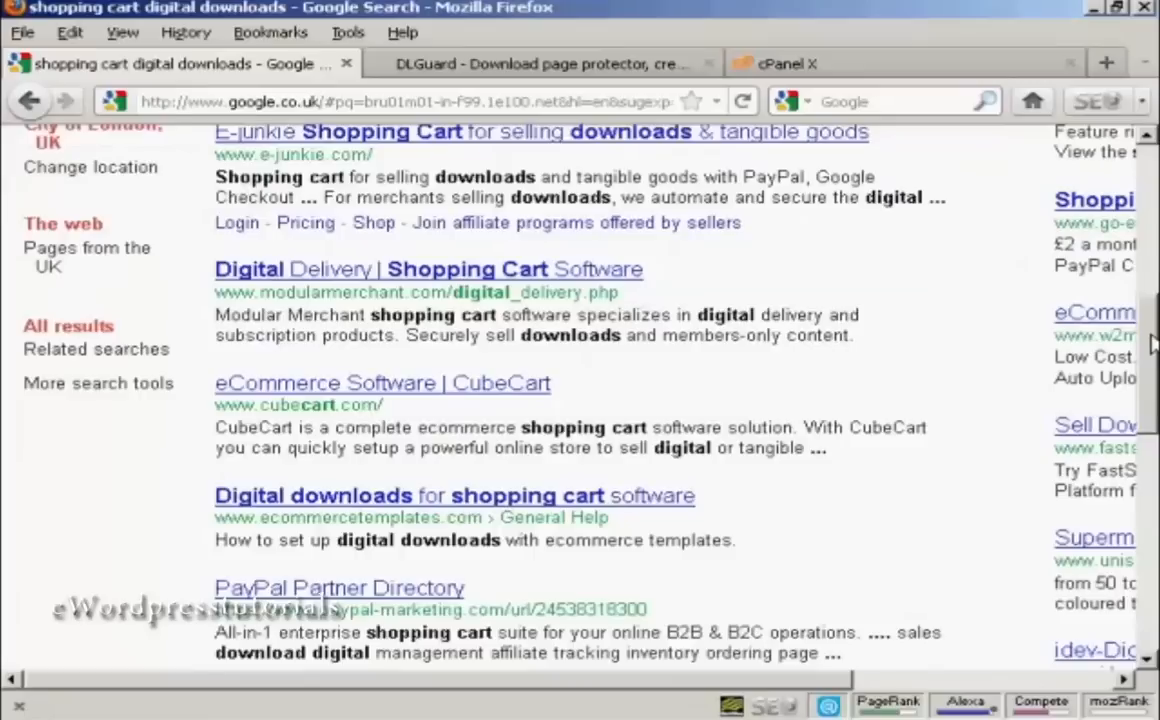
scroll(down, 3)
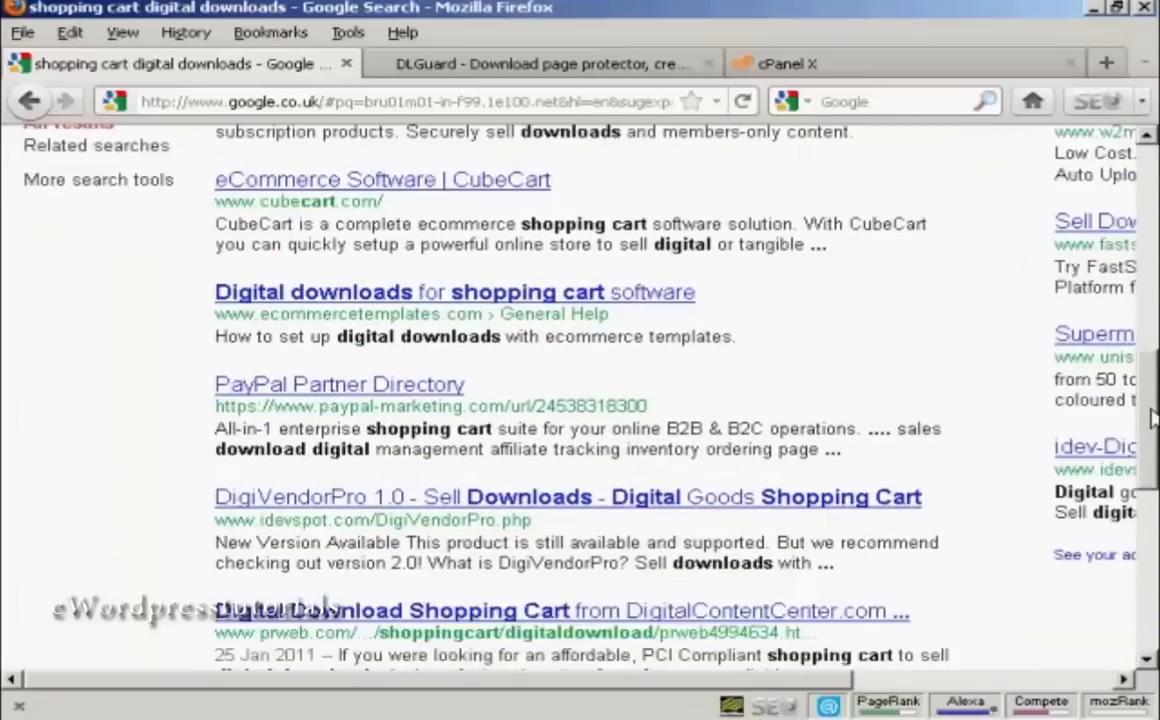
scroll(down, 3)
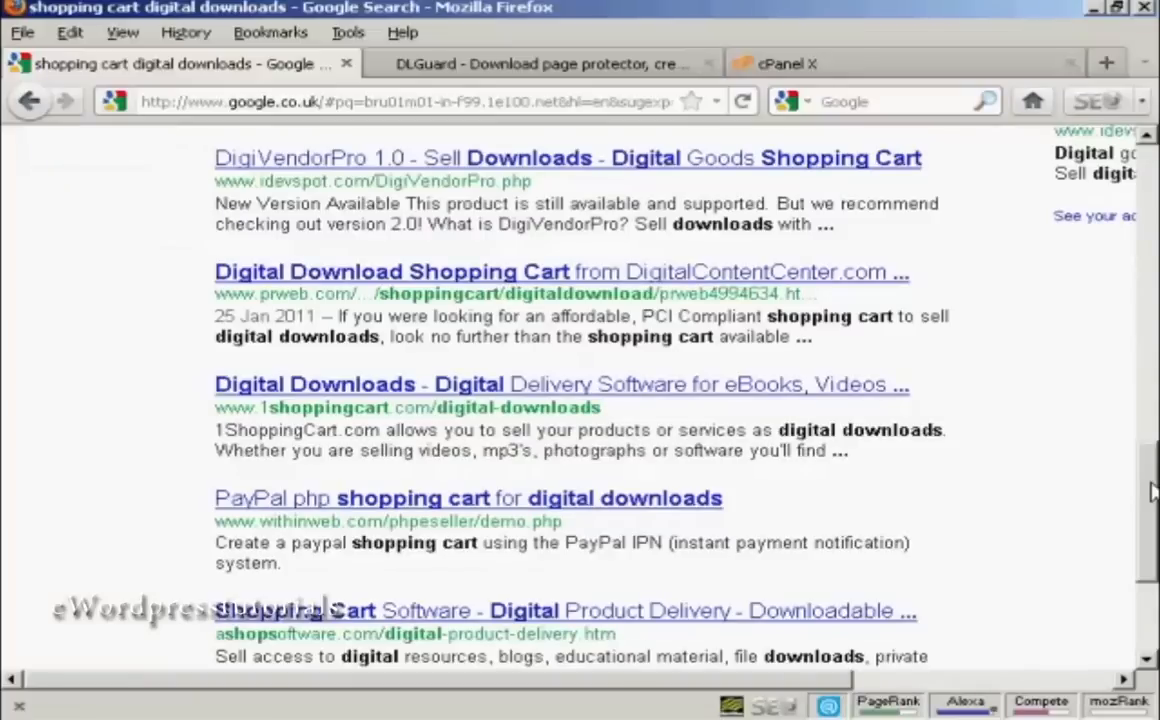
scroll(down, 3)
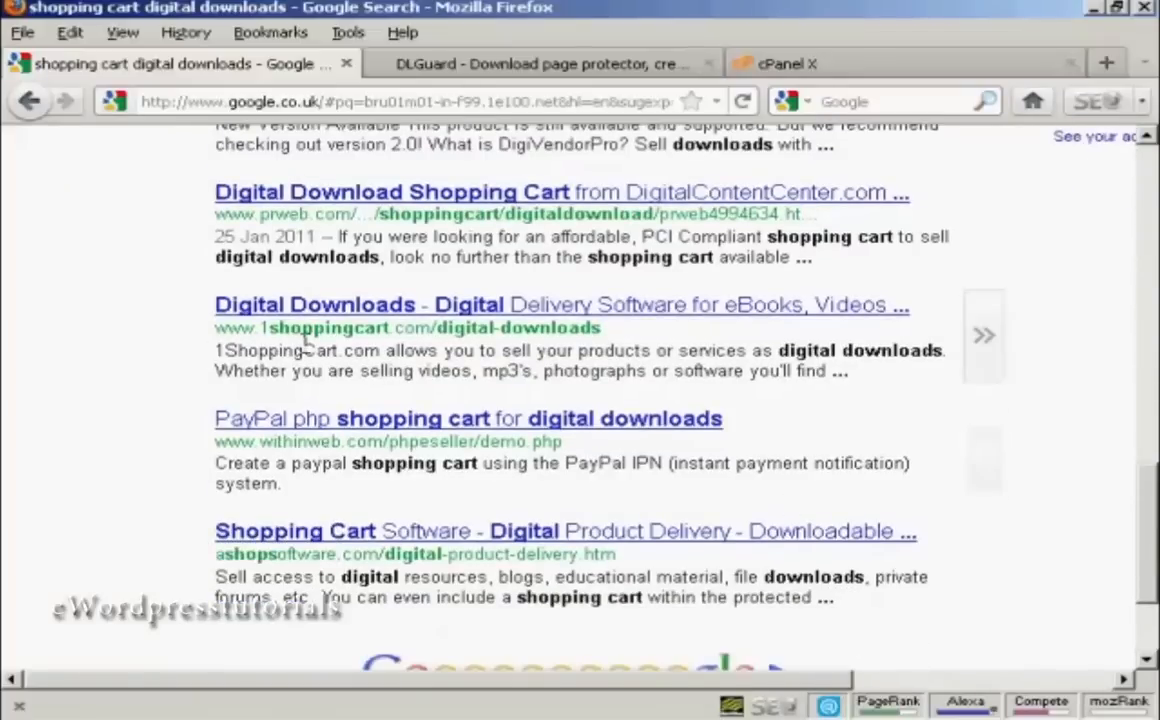
mouse_move(443, 350)
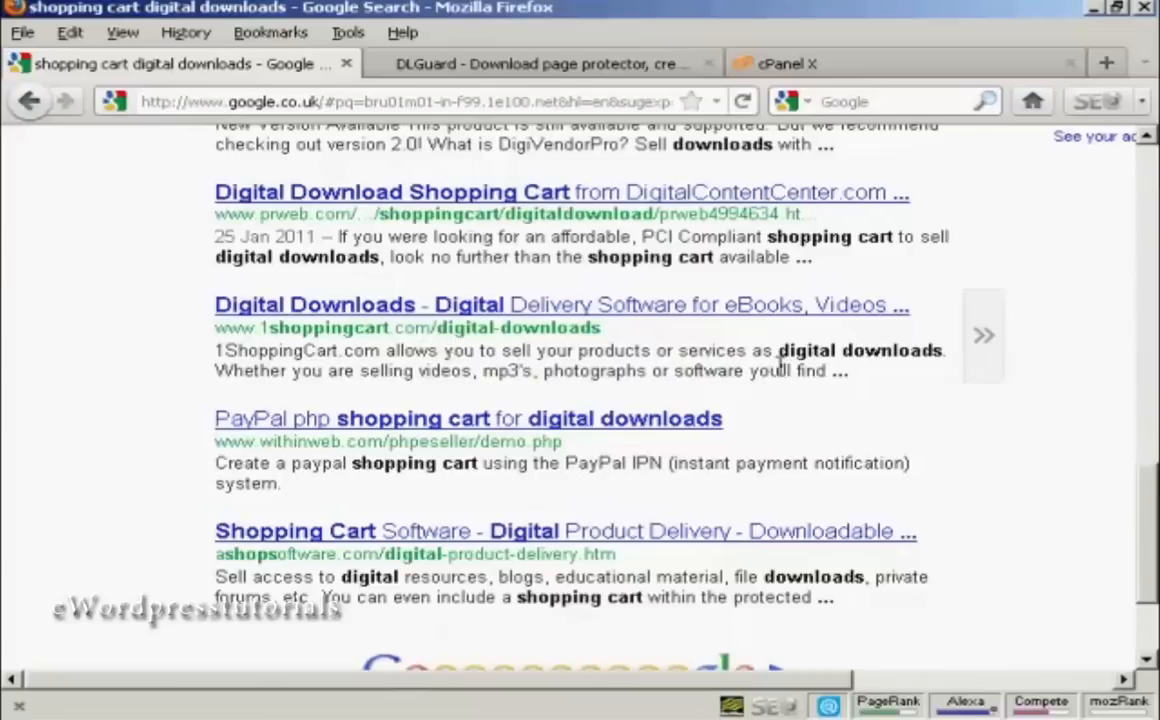
mouse_move(920, 387)
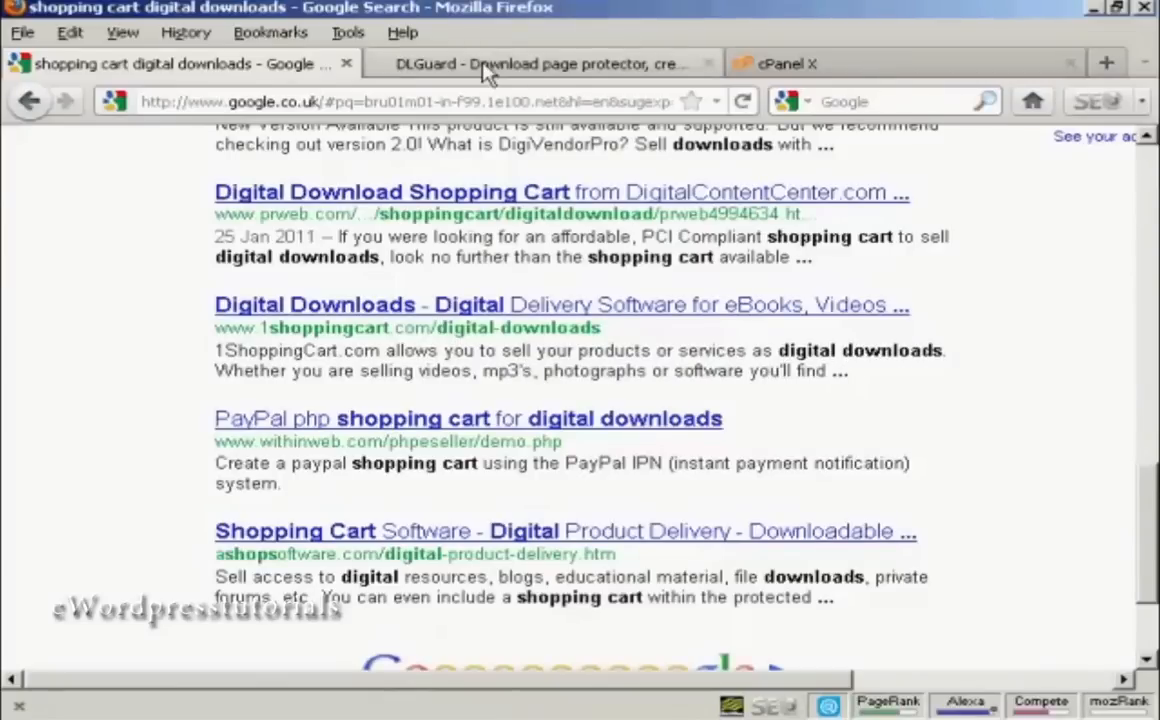
click(545, 63)
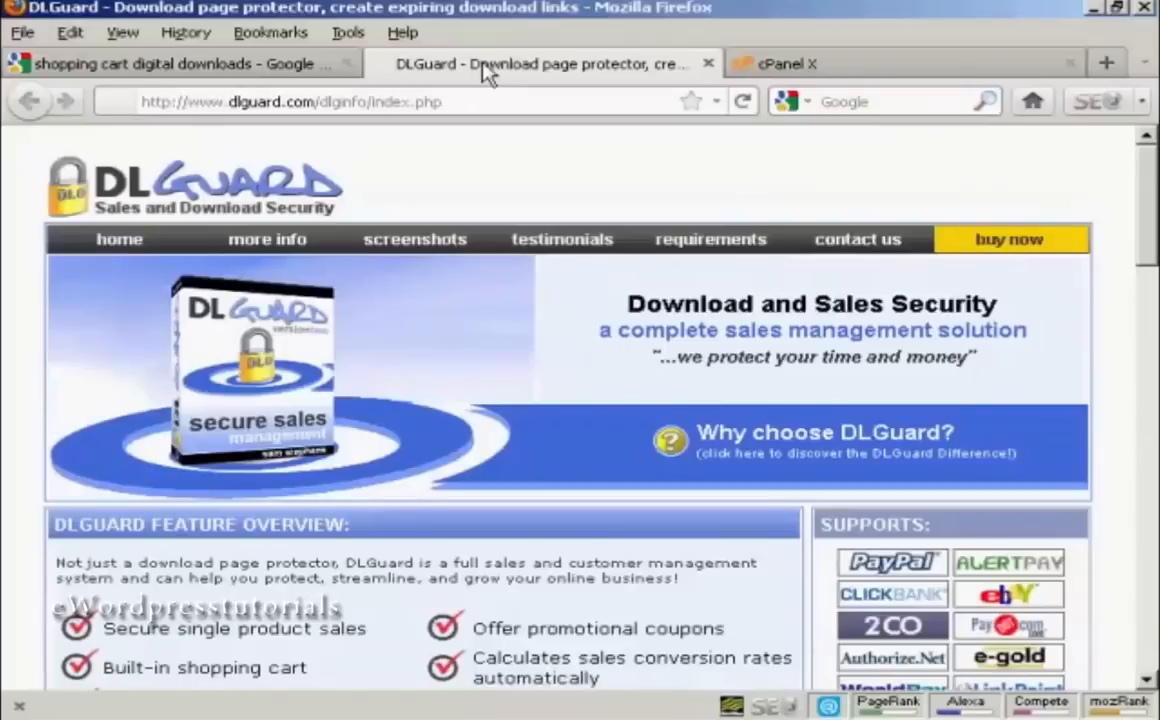
mouse_move(365, 188)
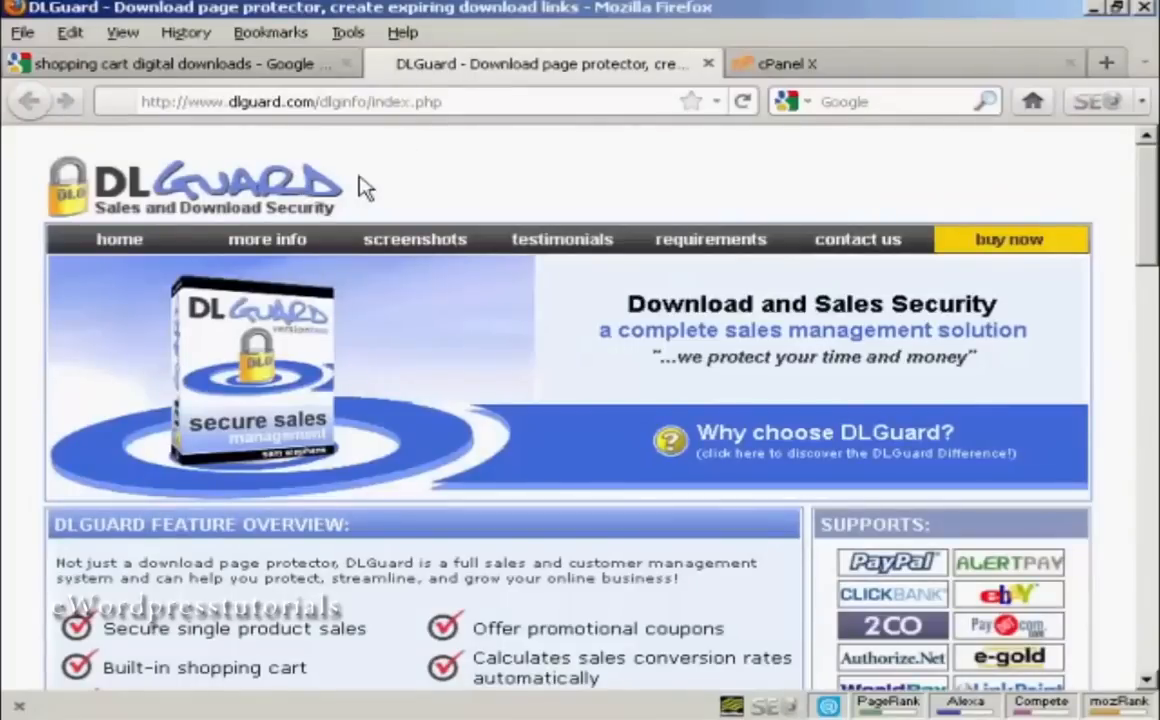
mouse_move(378, 188)
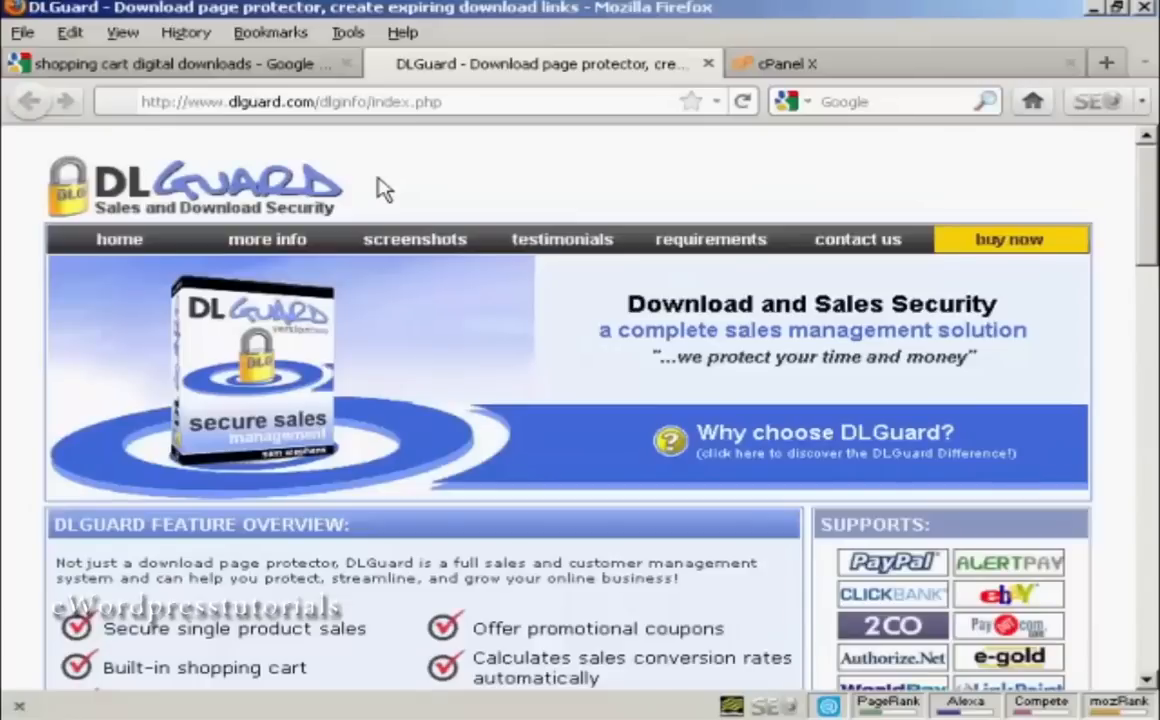
scroll(down, 3)
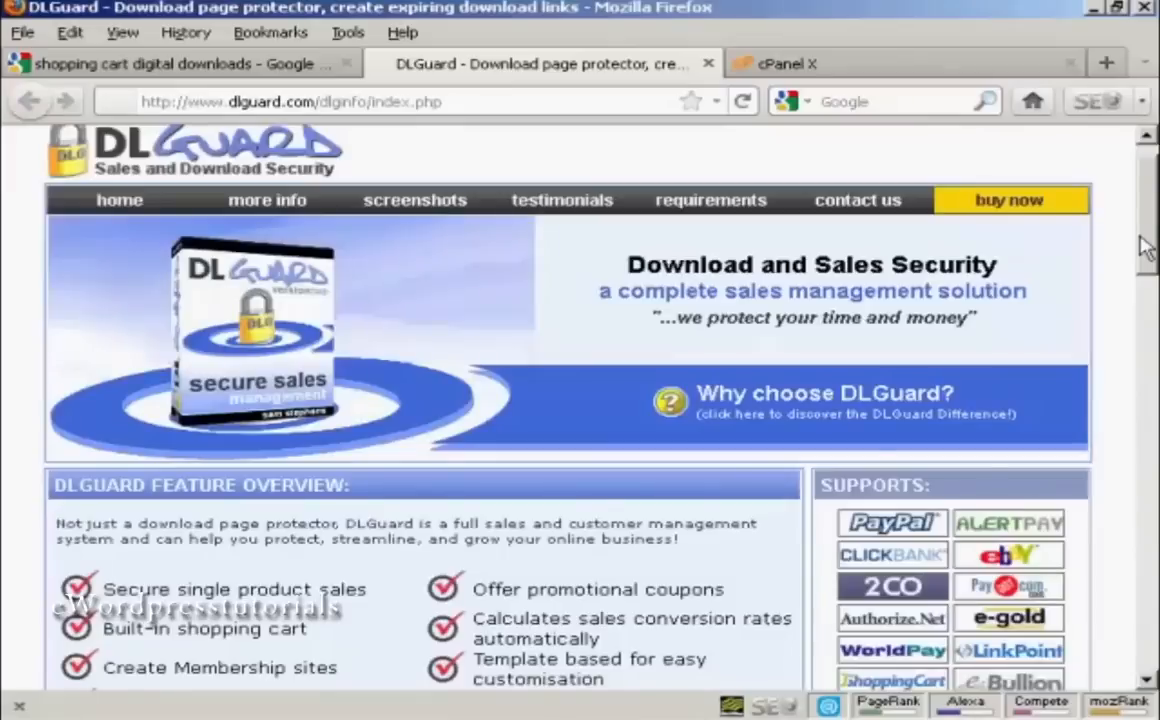
scroll(down, 3)
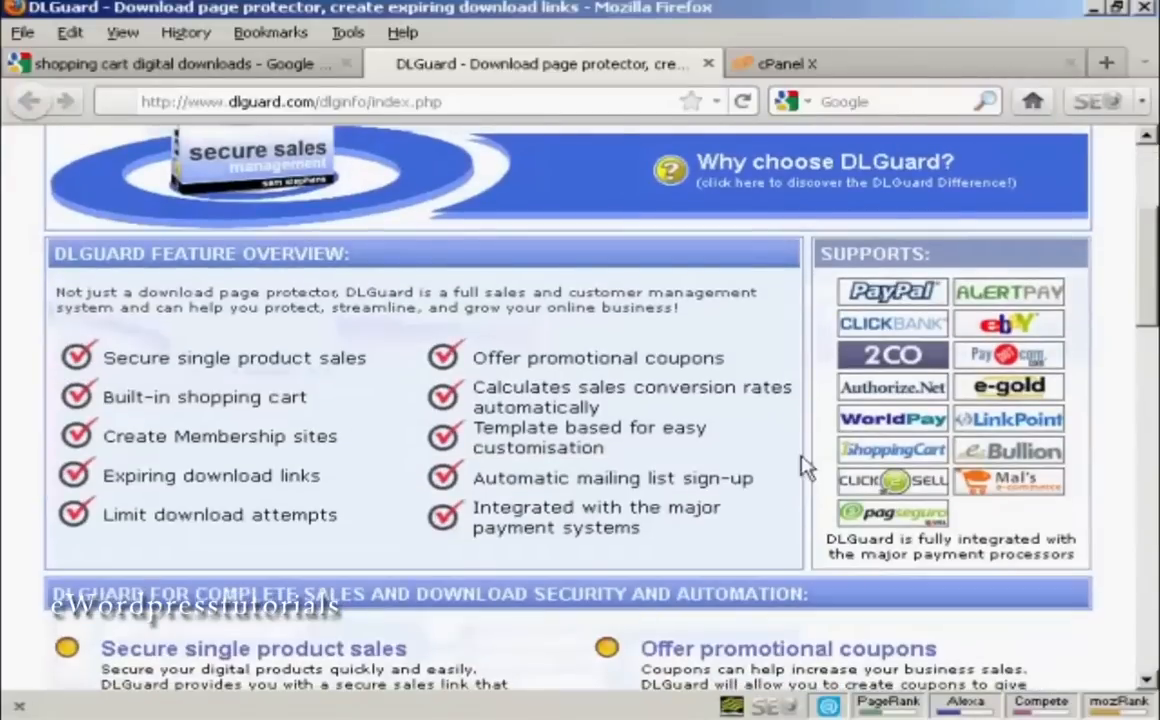
mouse_move(238, 126)
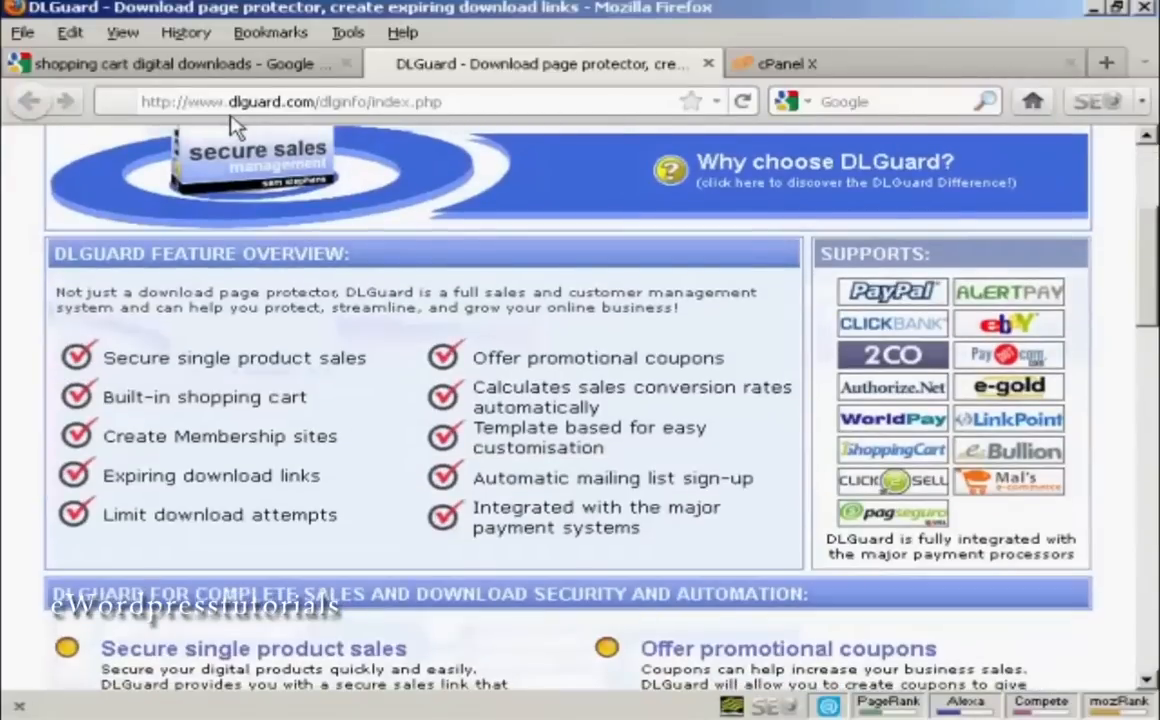
mouse_move(300, 120)
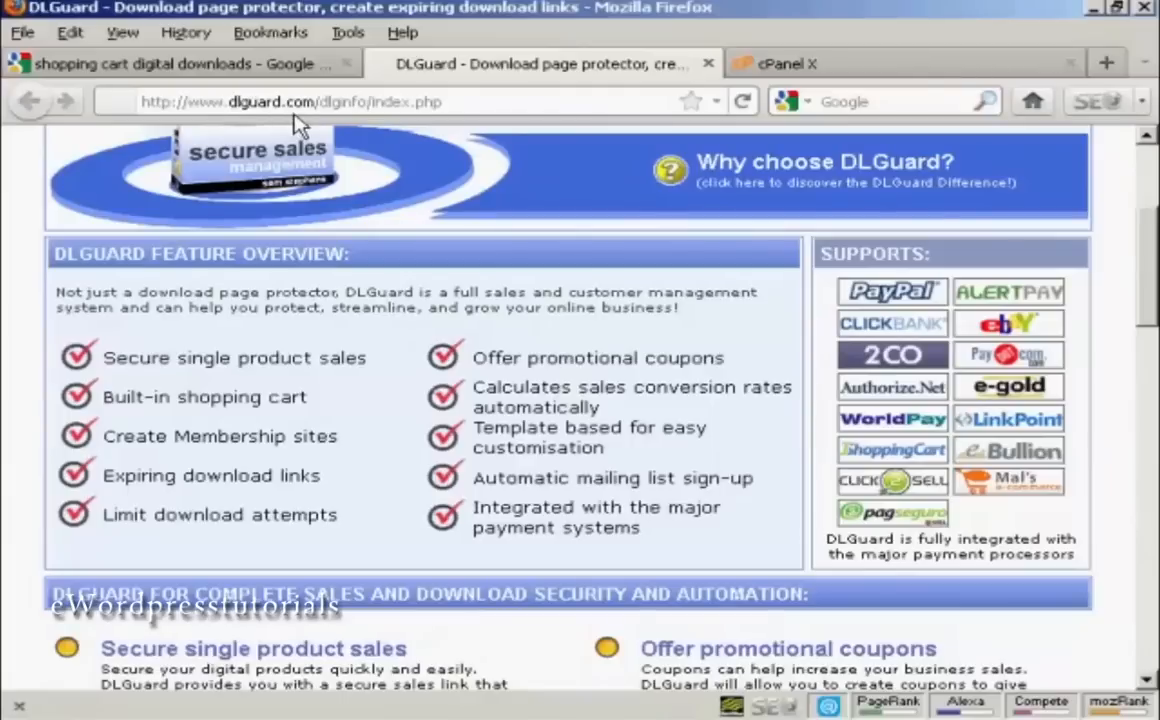
mouse_move(351, 124)
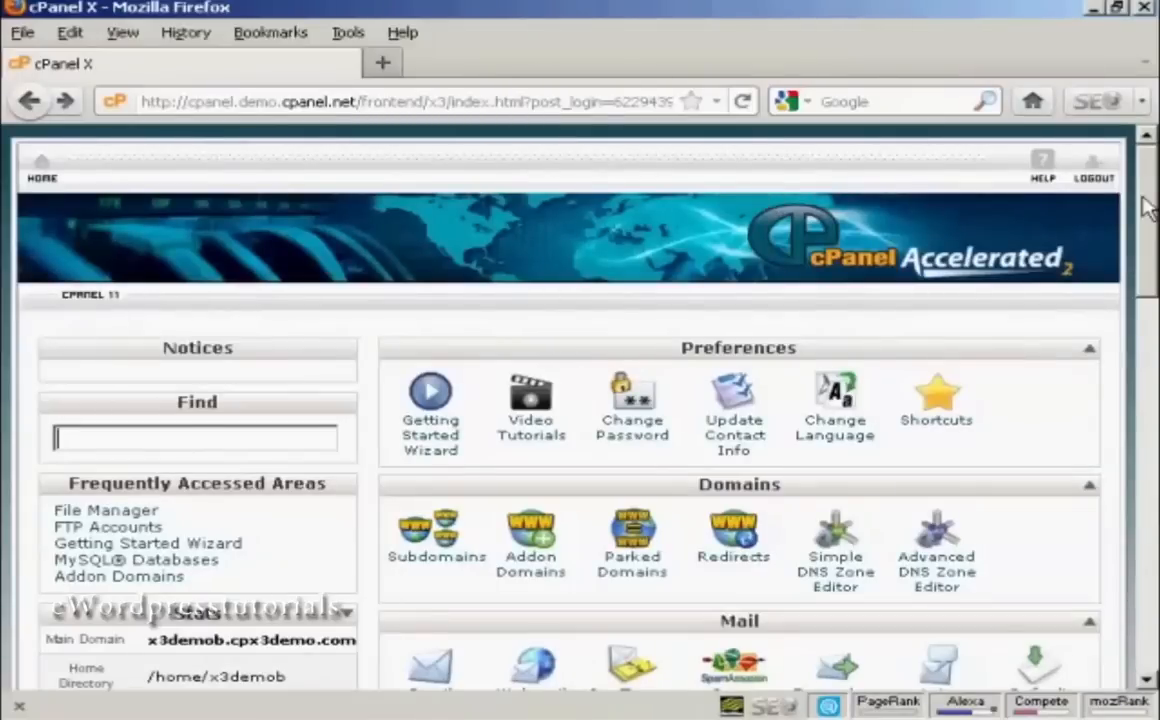
Start Password Protect Directories from cPanel's Security section, keeping the document root selected
scroll(down, 3)
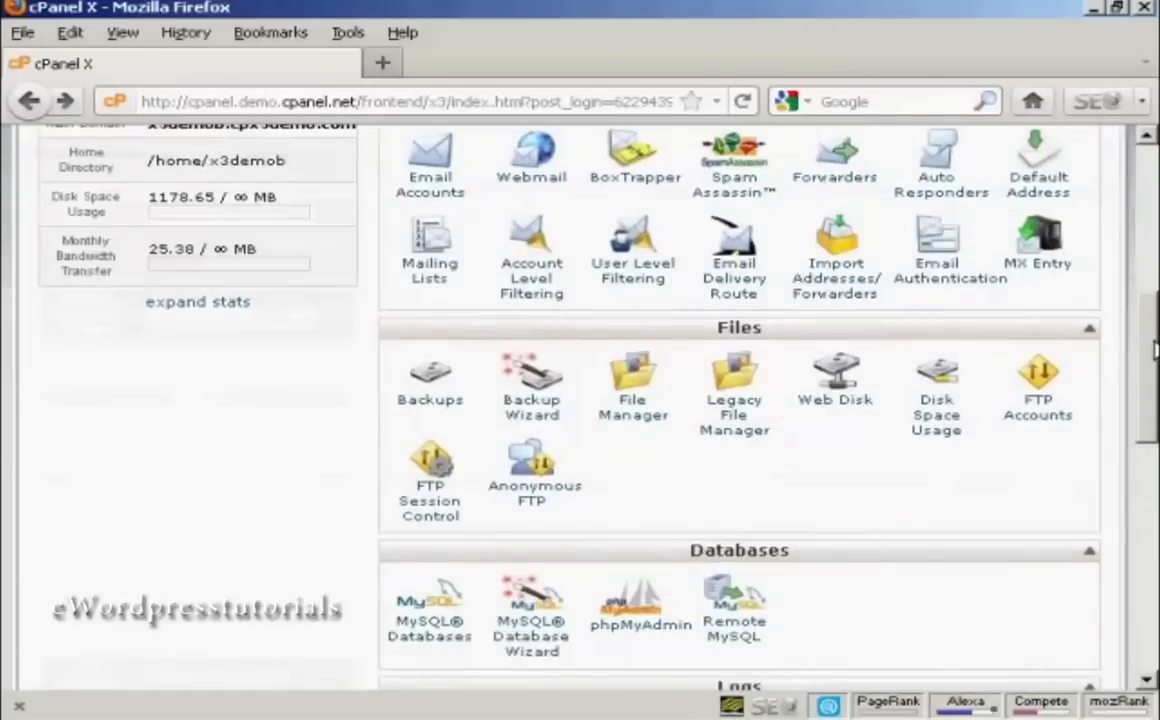
scroll(down, 3)
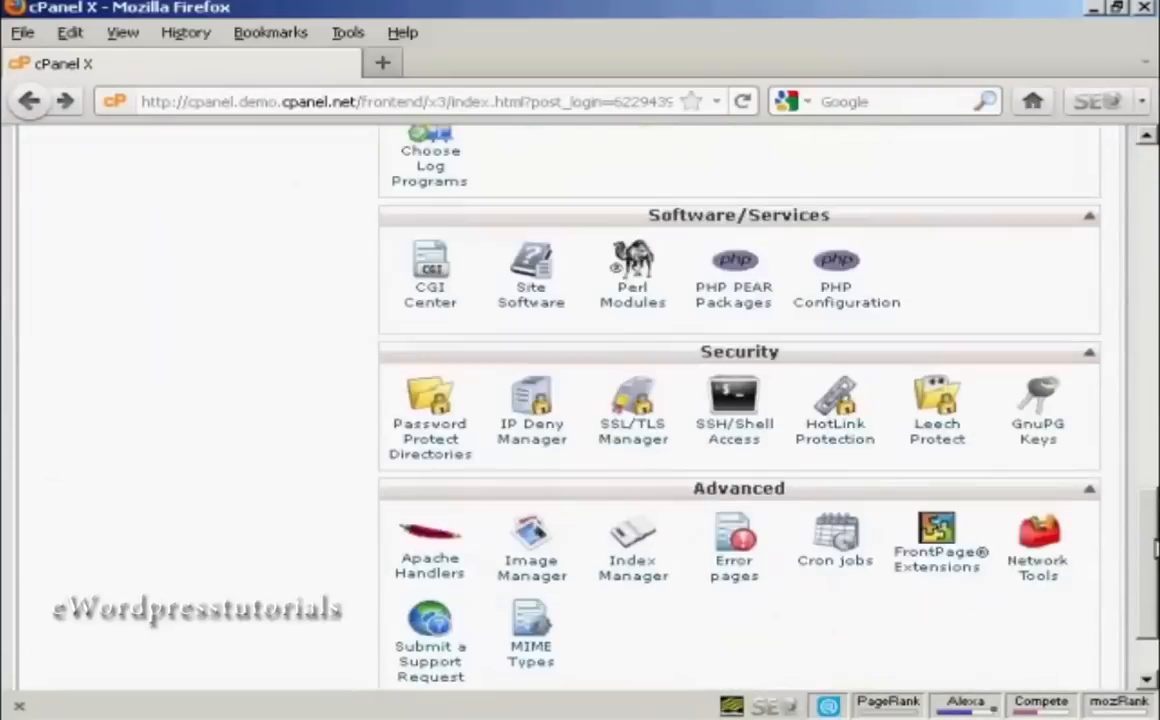
scroll(down, 3)
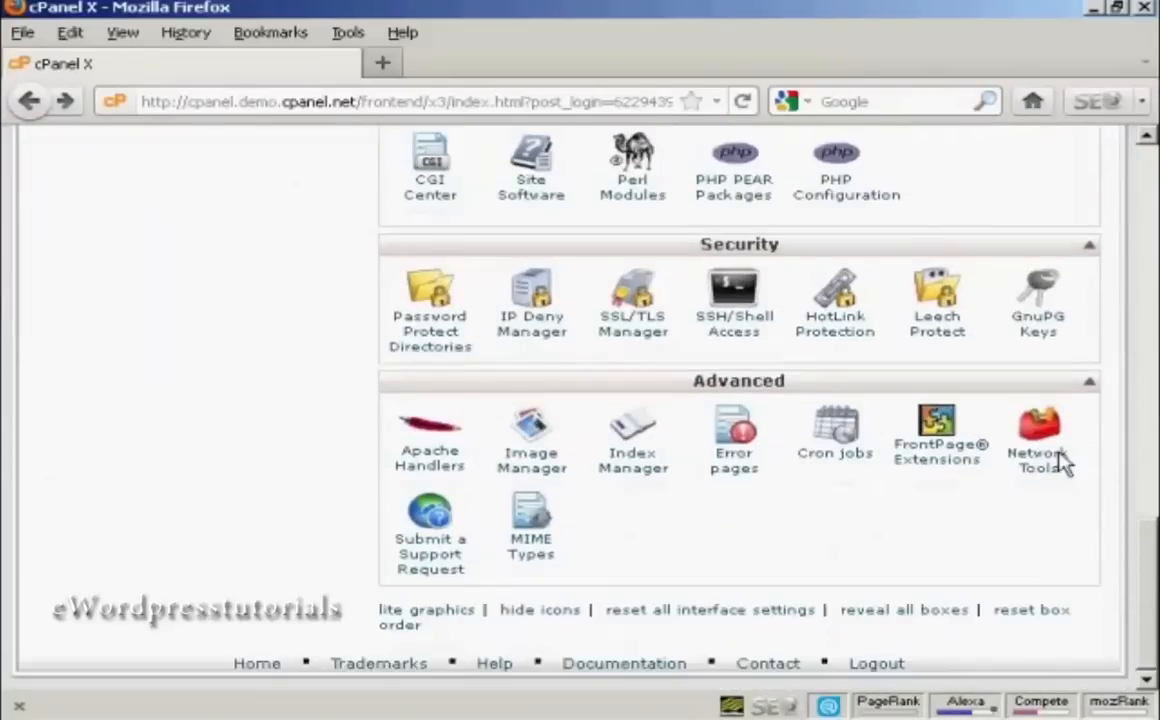
mouse_move(429, 347)
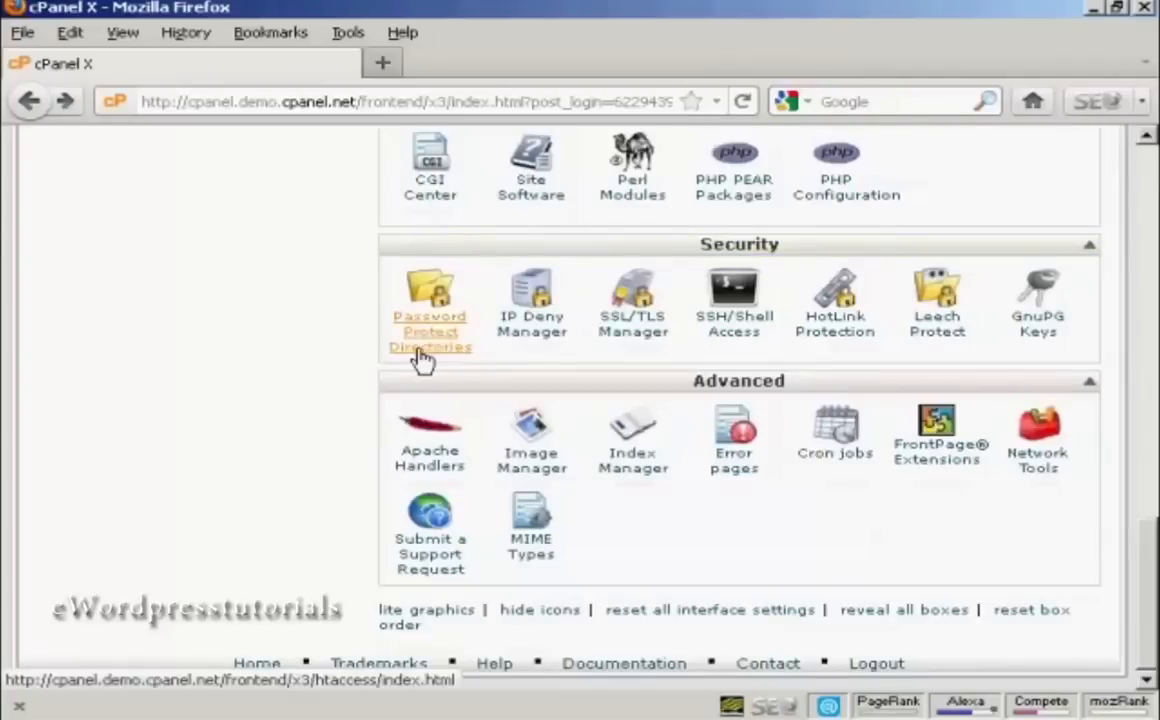
mouse_move(453, 353)
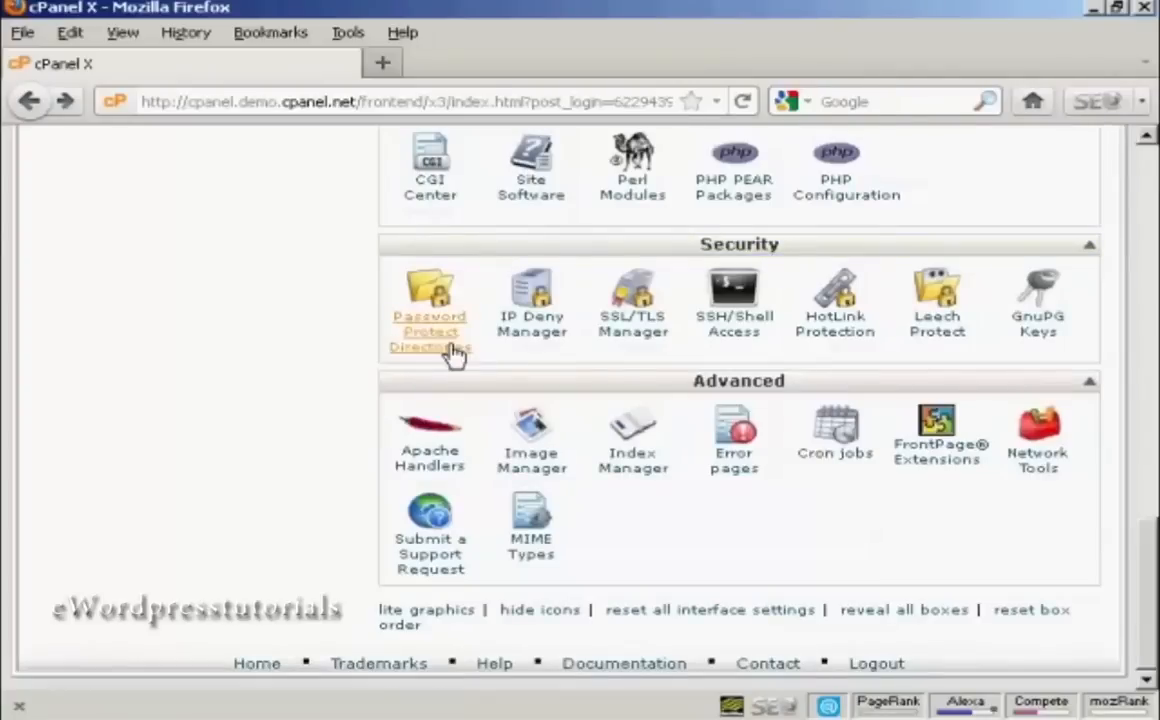
mouse_move(430, 347)
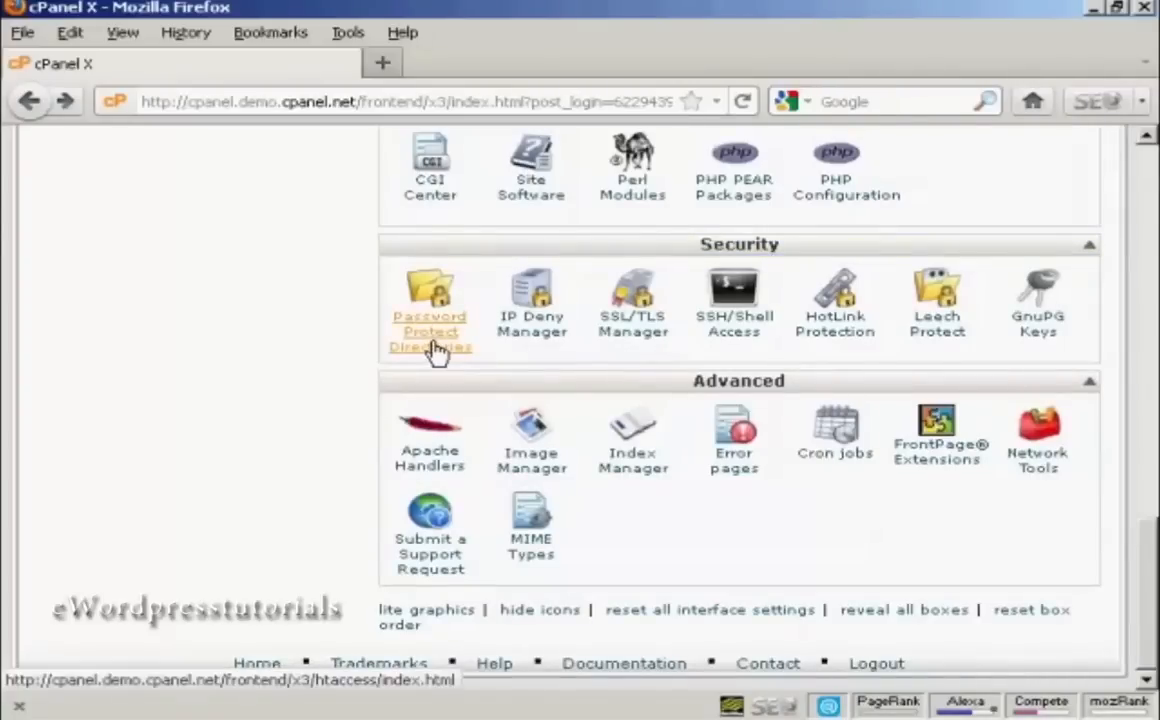
click(429, 331)
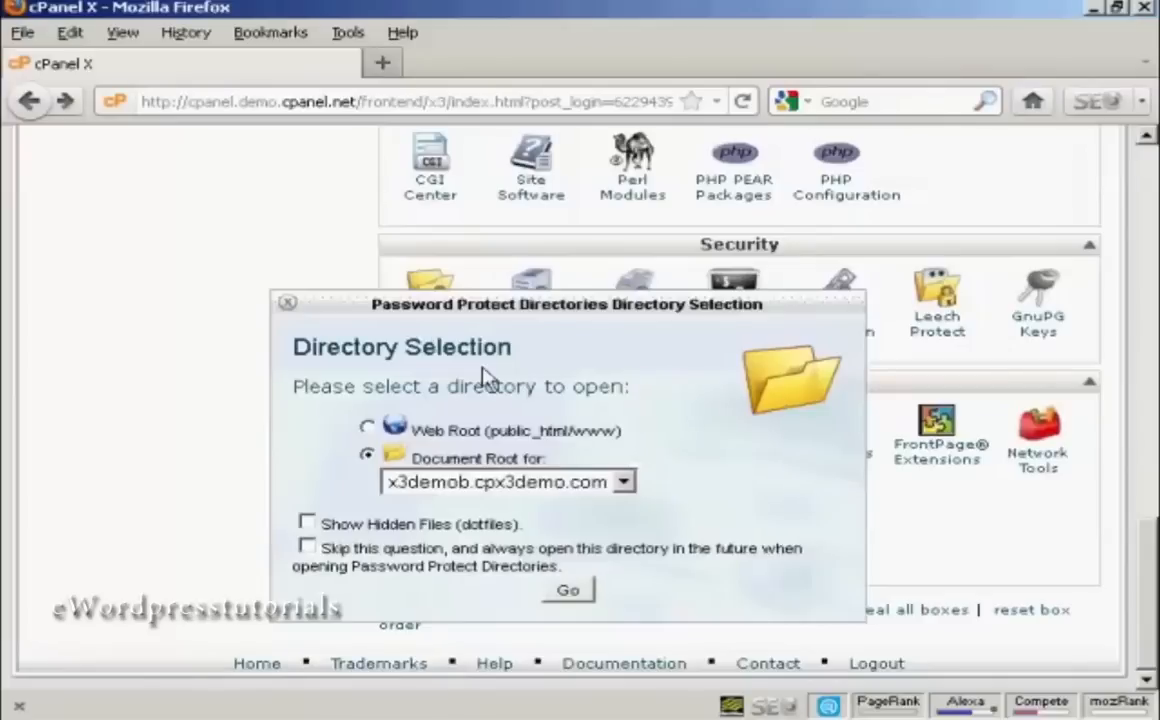
mouse_move(380, 513)
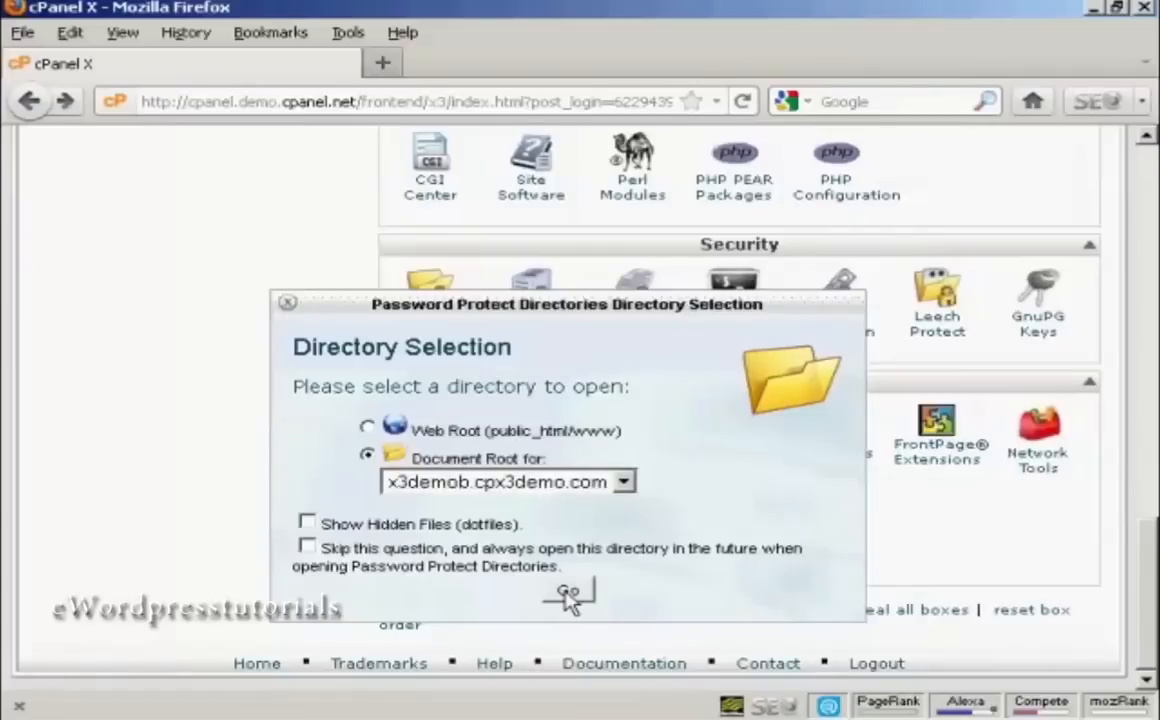
Open the document root listing and select the a3208424 folder's protection settings
click(568, 592)
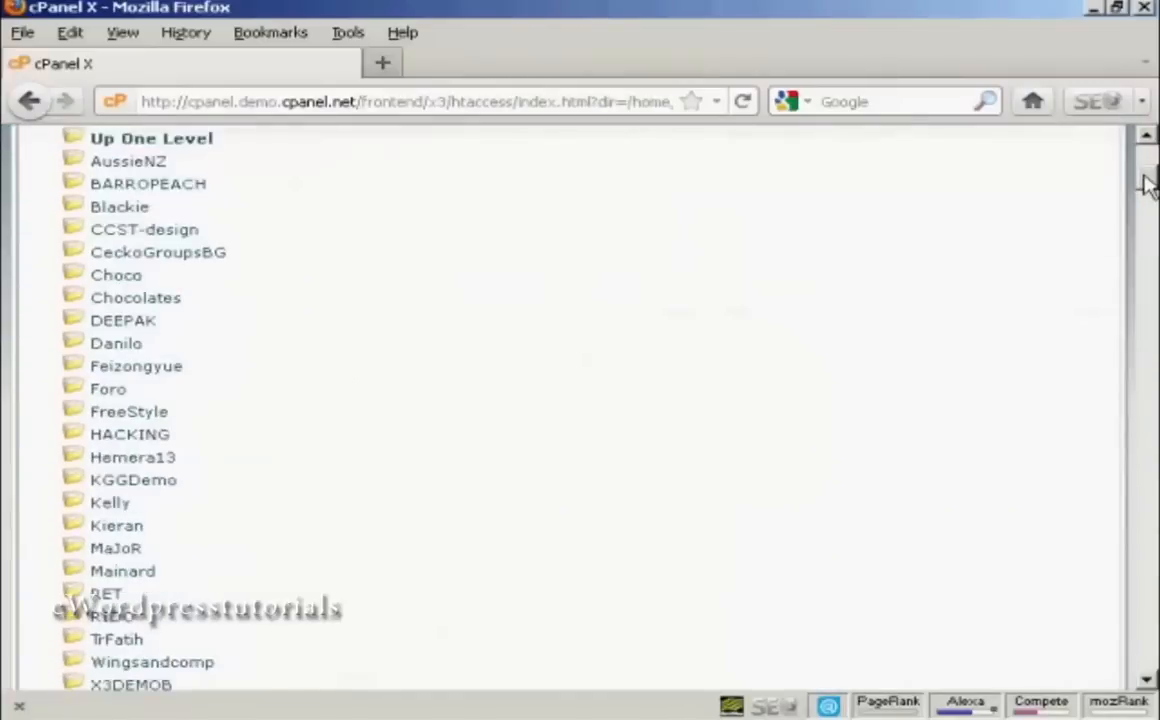
scroll(down, 3)
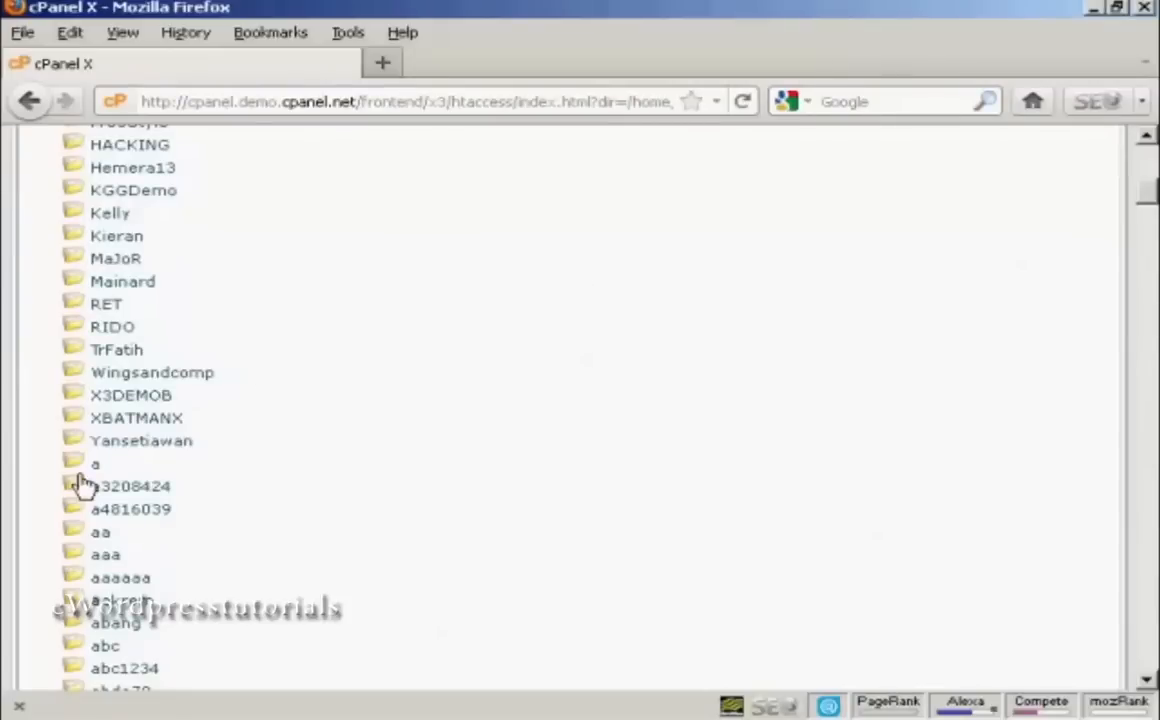
click(130, 486)
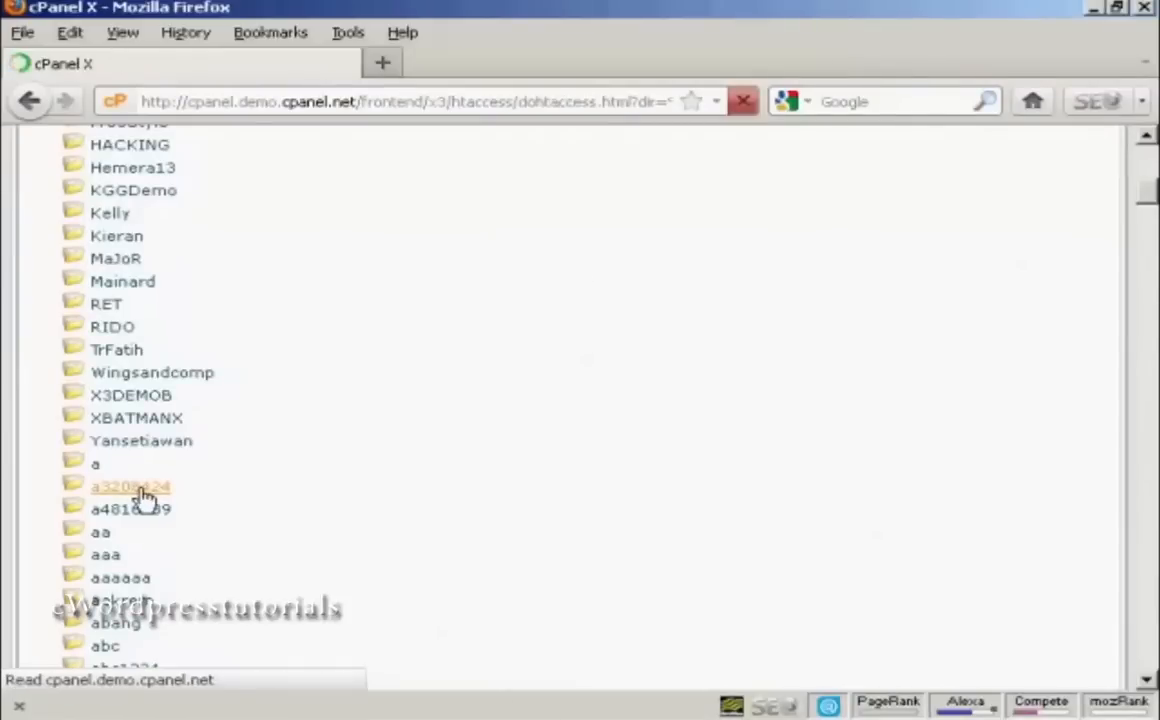
click(130, 487)
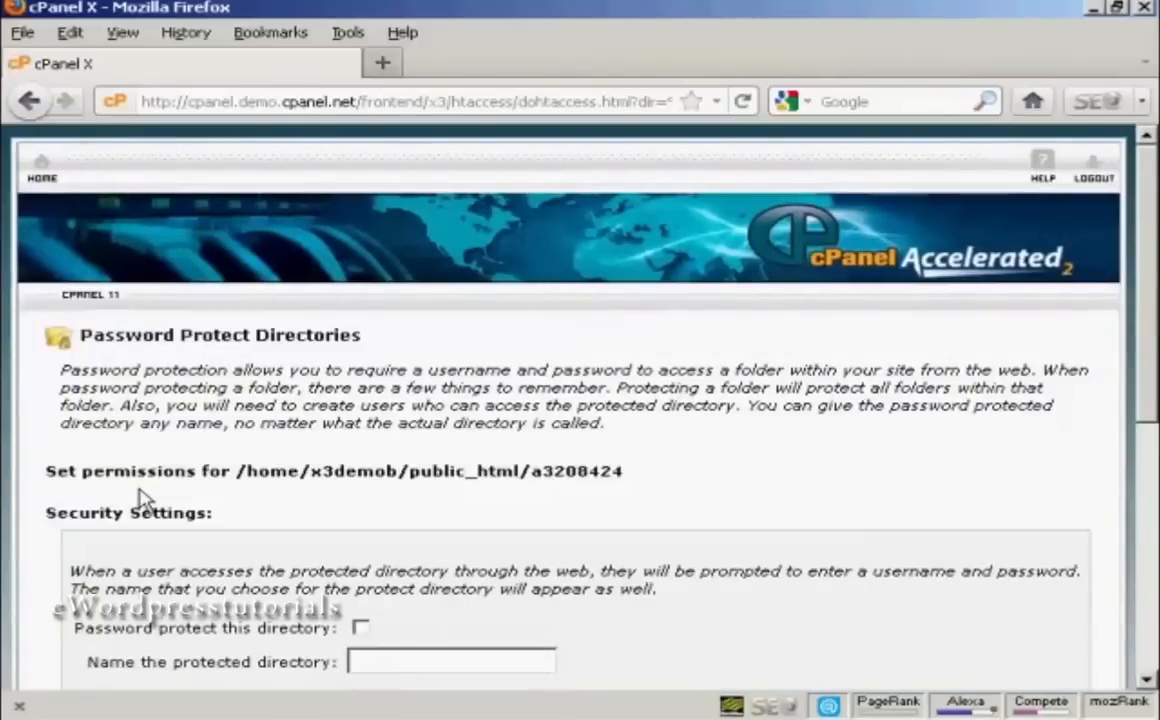
mouse_move(1150, 185)
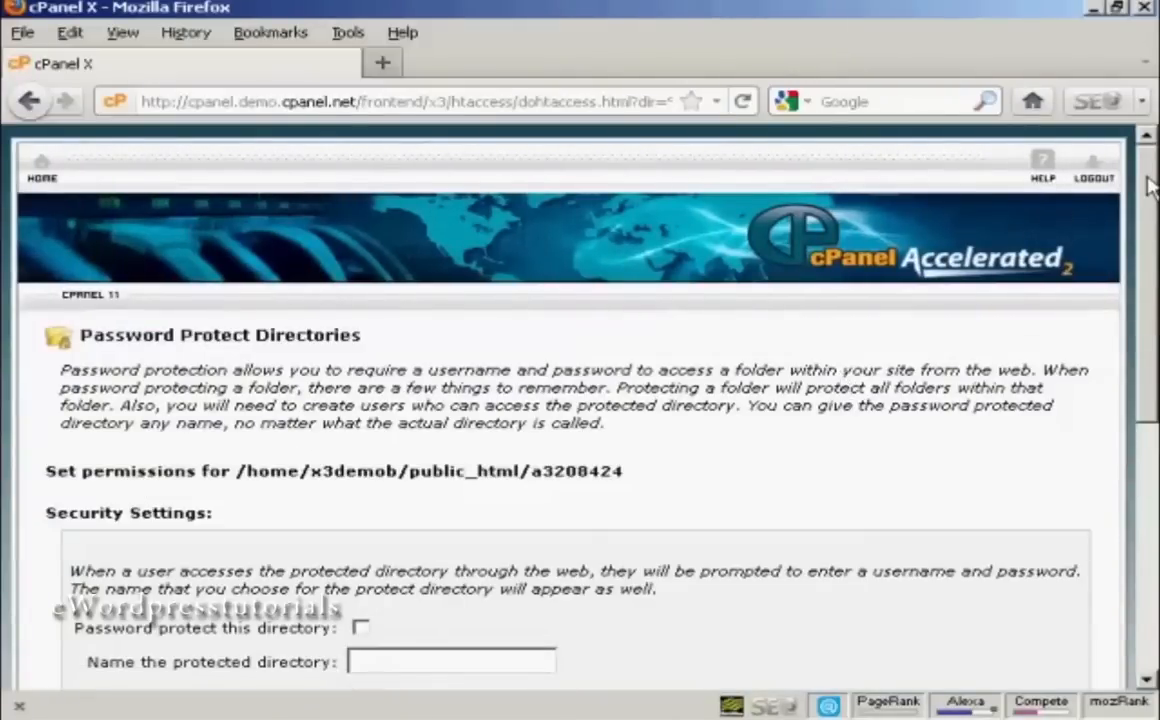
scroll(down, 3)
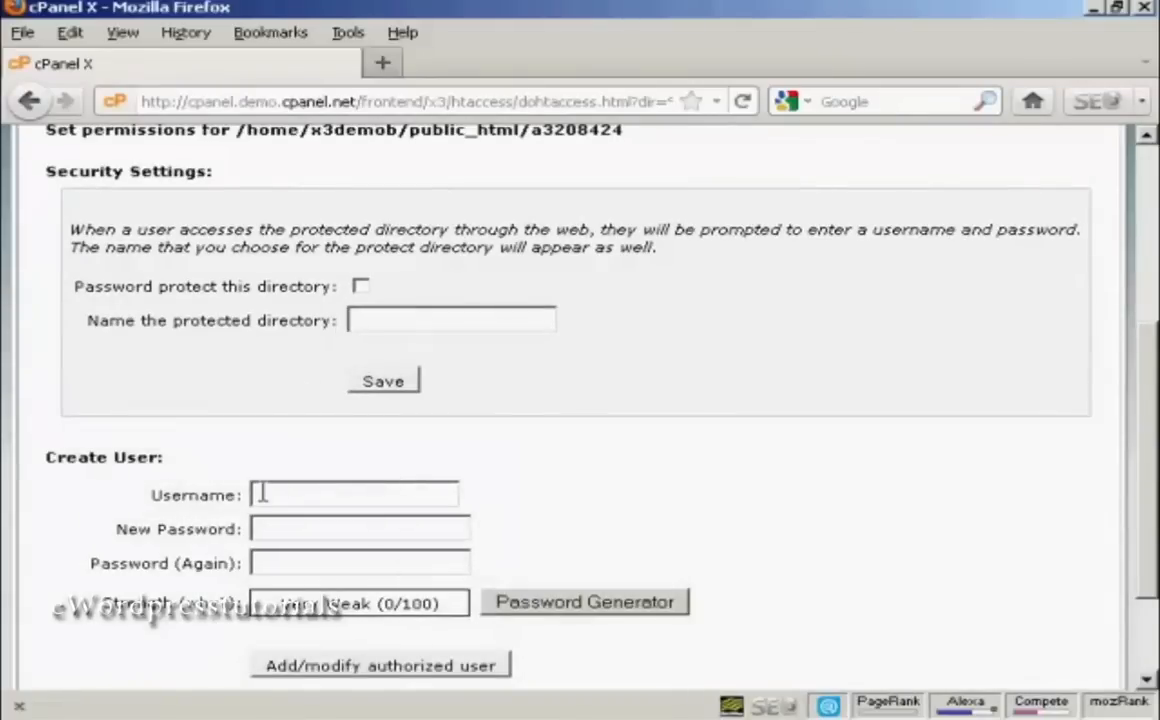
mouse_move(490, 520)
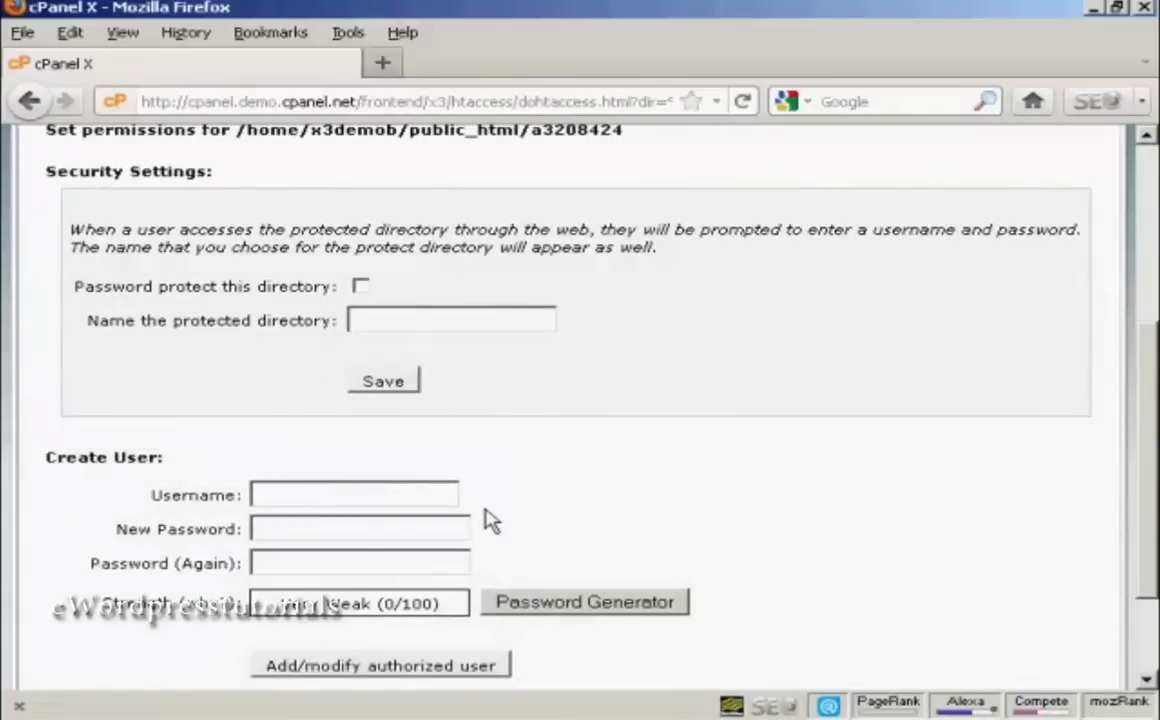
mouse_move(548, 510)
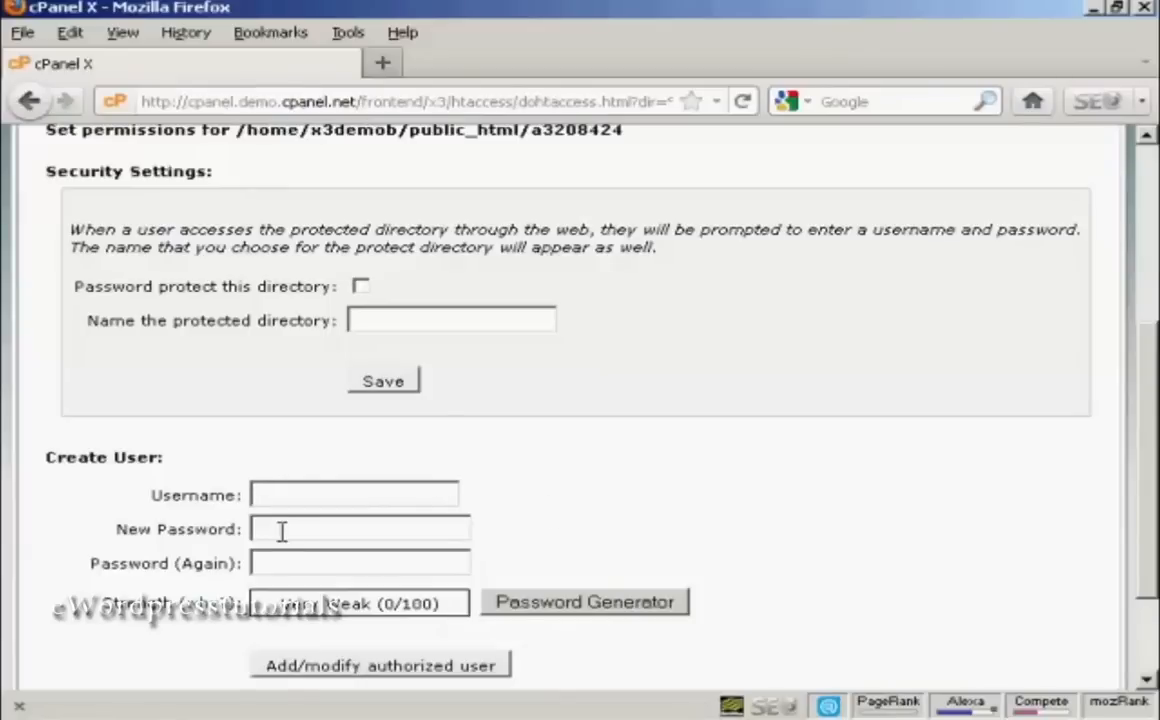
mouse_move(705, 520)
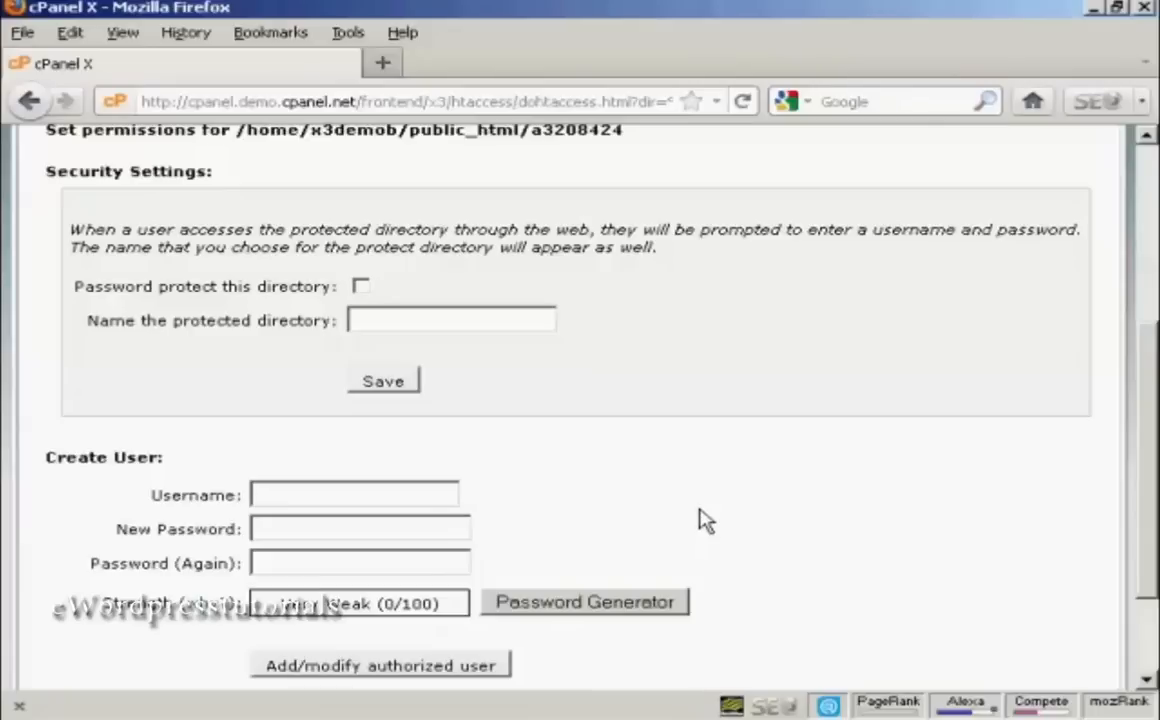
Enter DL201 as the new authorized user's username
text(D)
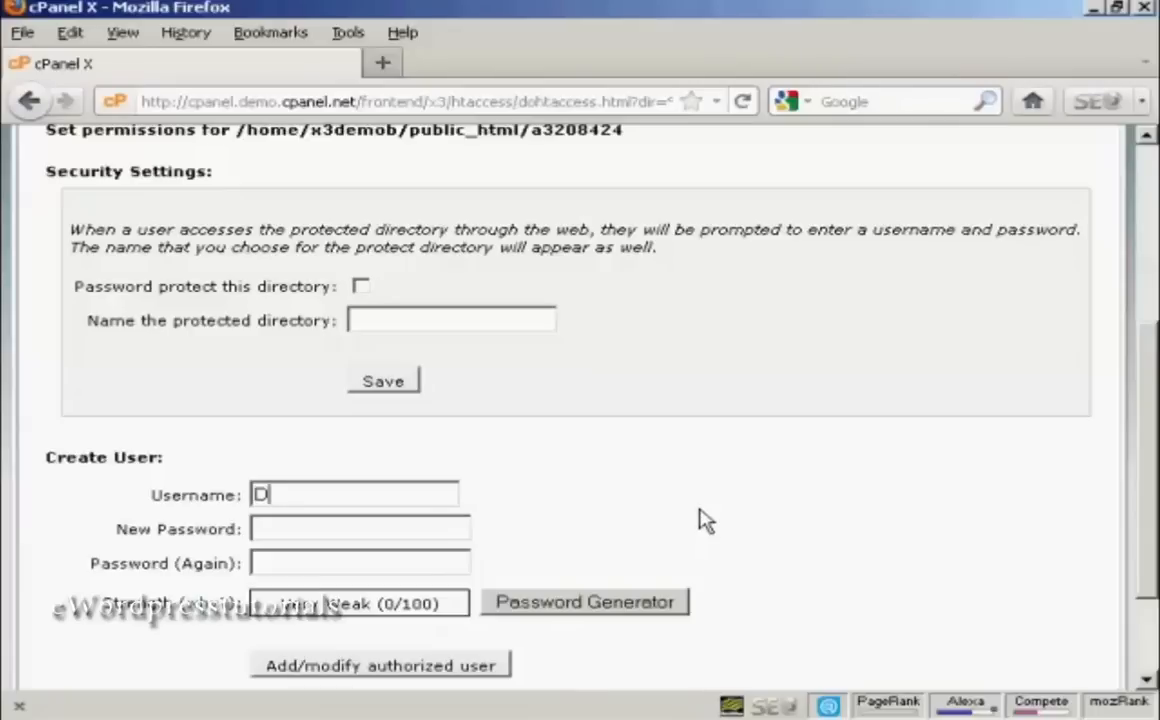
text(L)
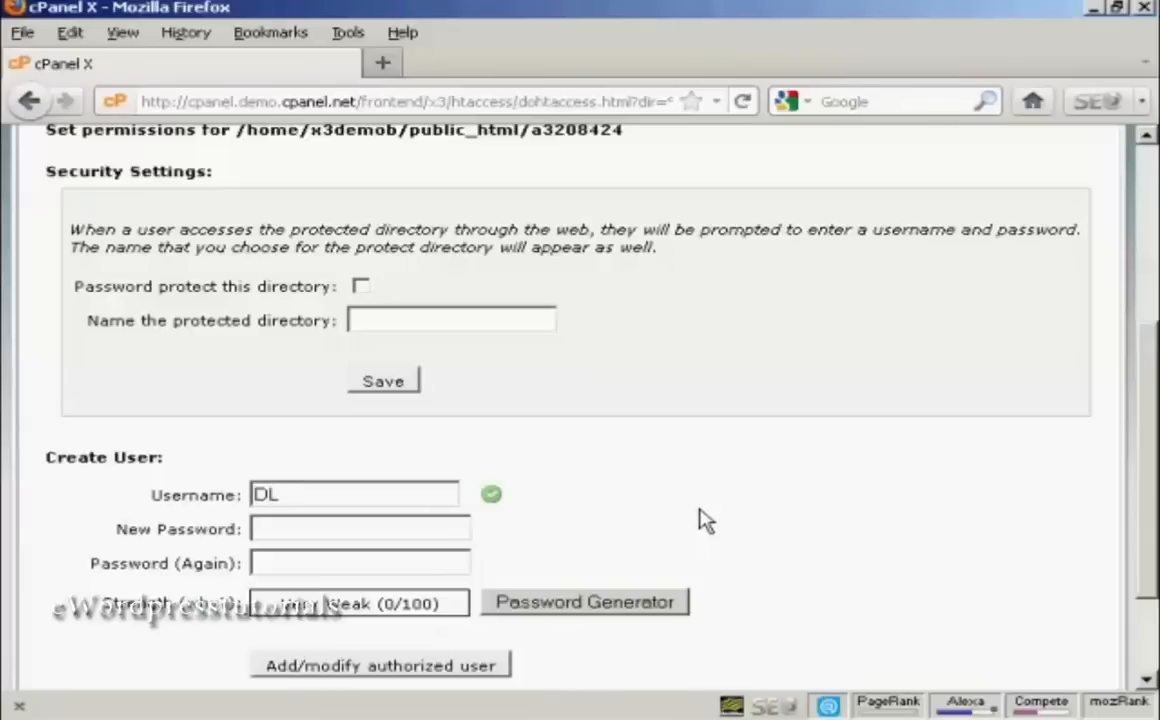
text(201)
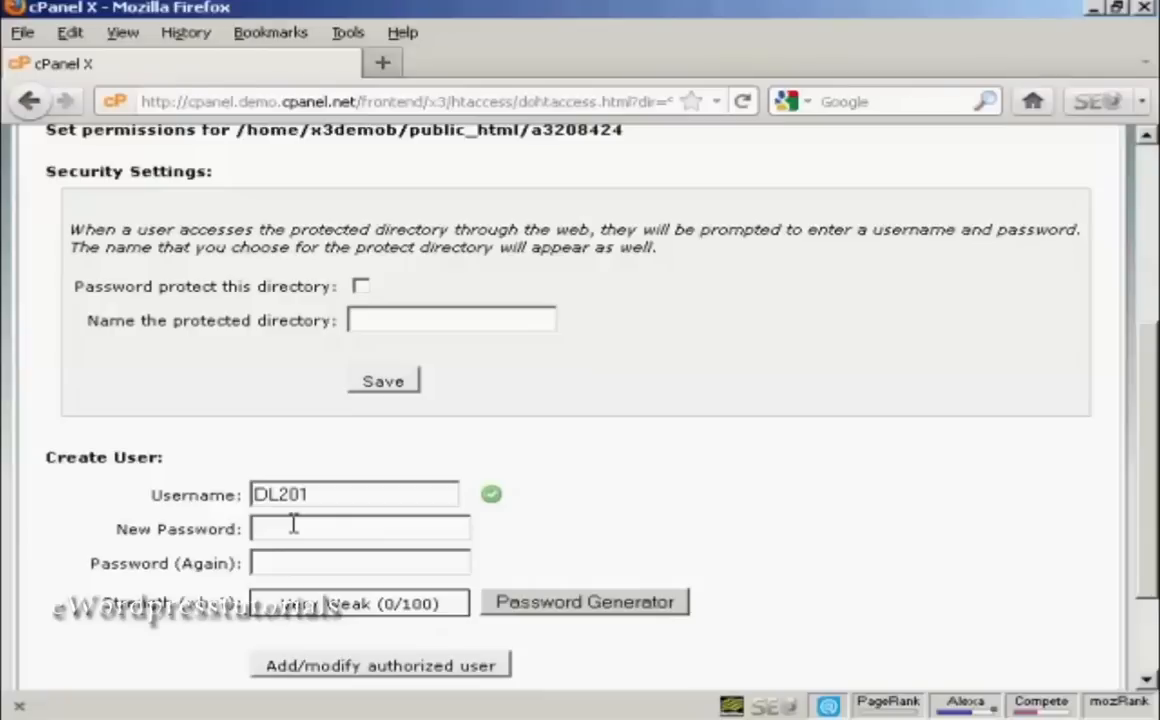
mouse_move(583, 618)
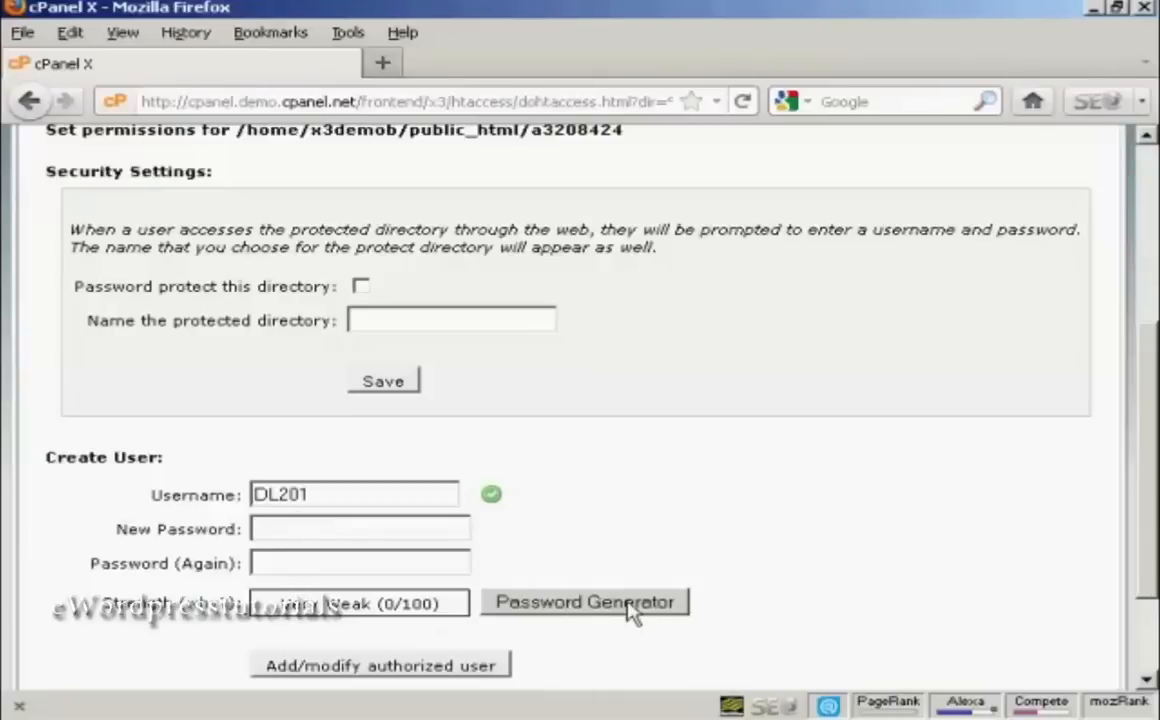
Generate and copy a strong password, confirm it's saved, and fill both password fields
click(584, 602)
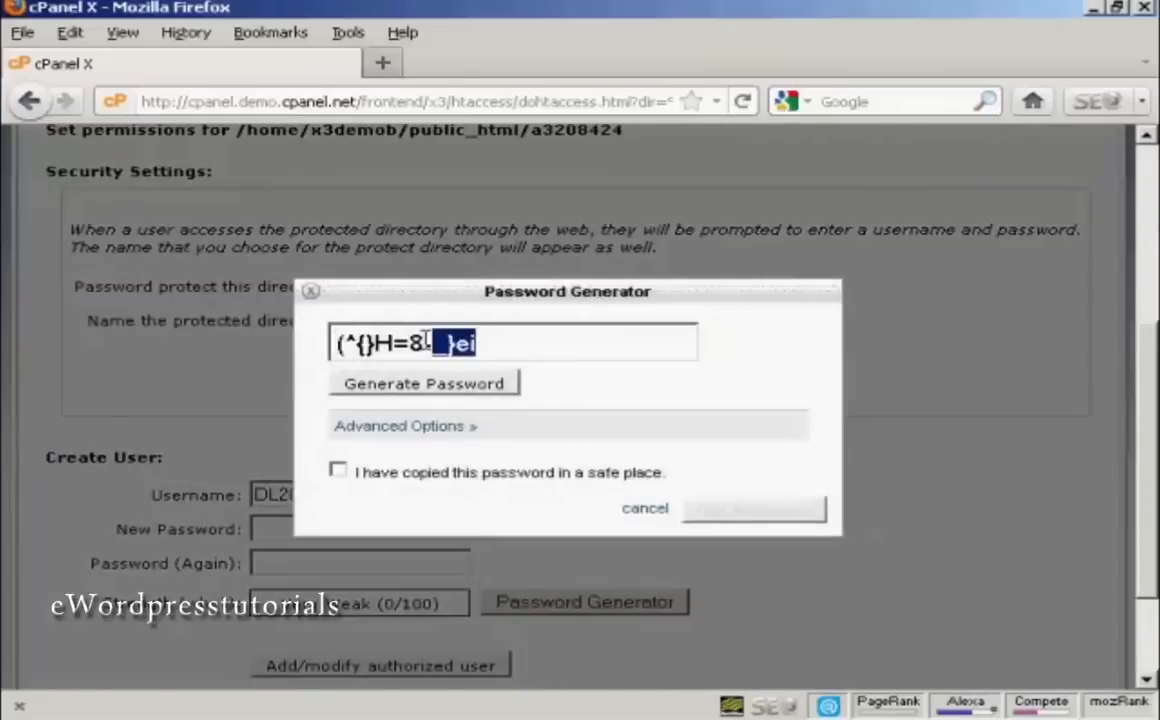
triple_click(513, 343)
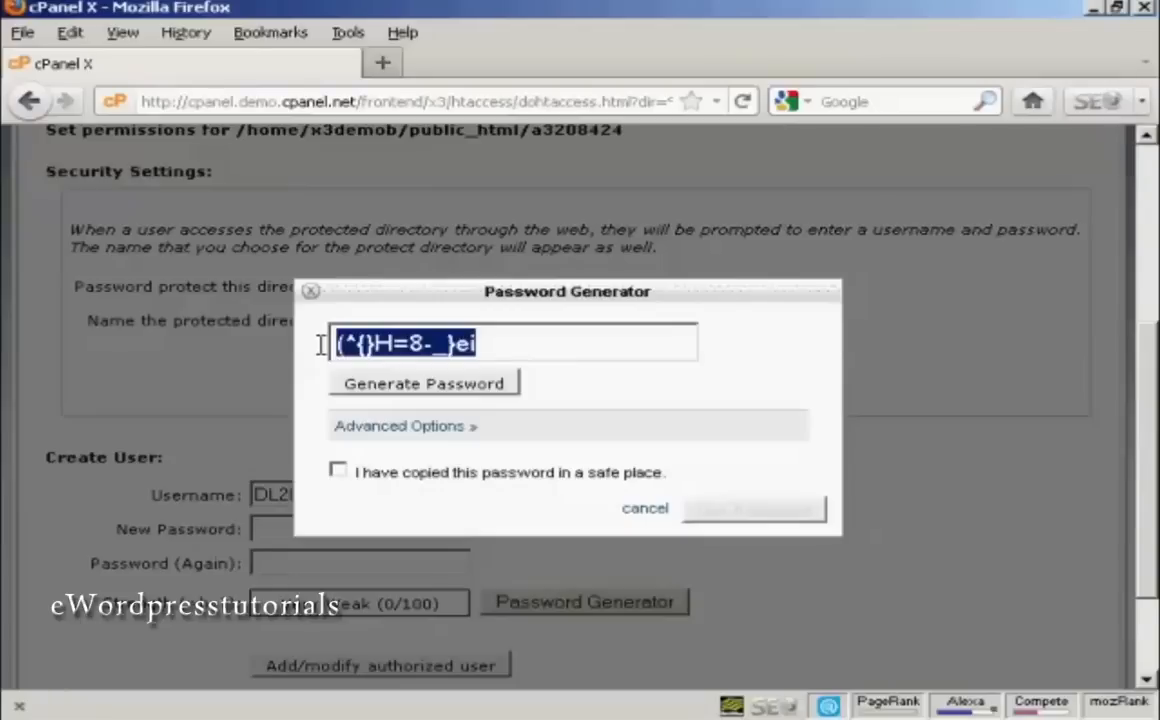
mouse_move(405, 367)
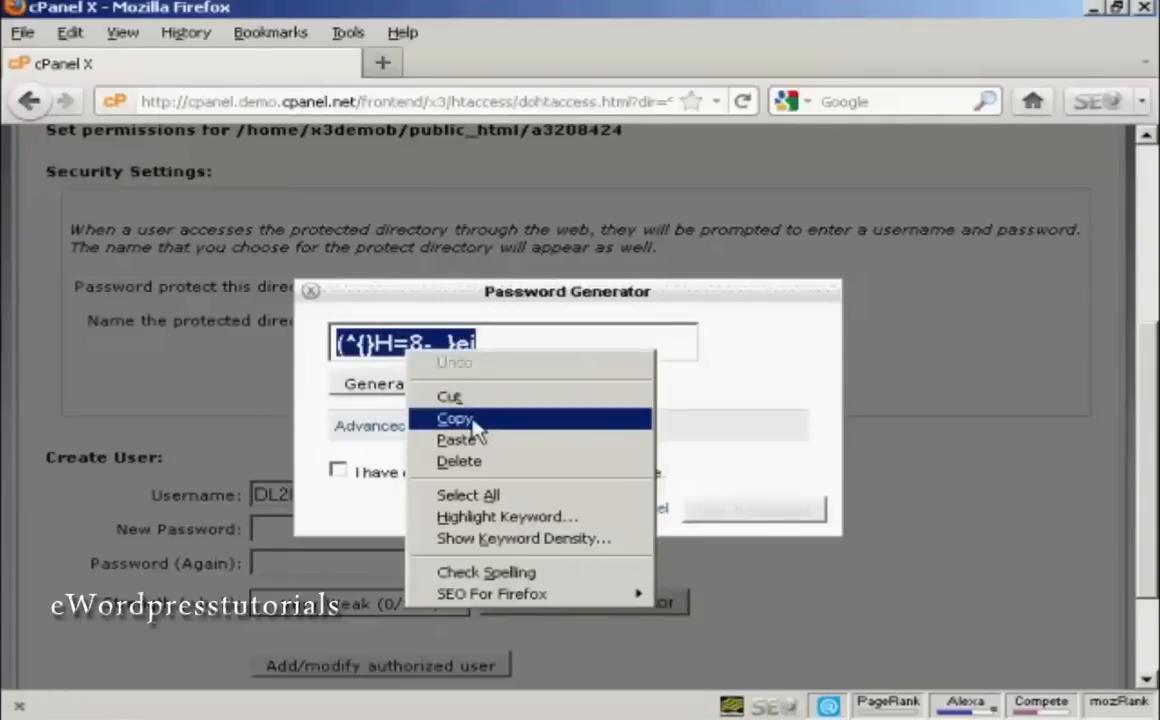
click(456, 418)
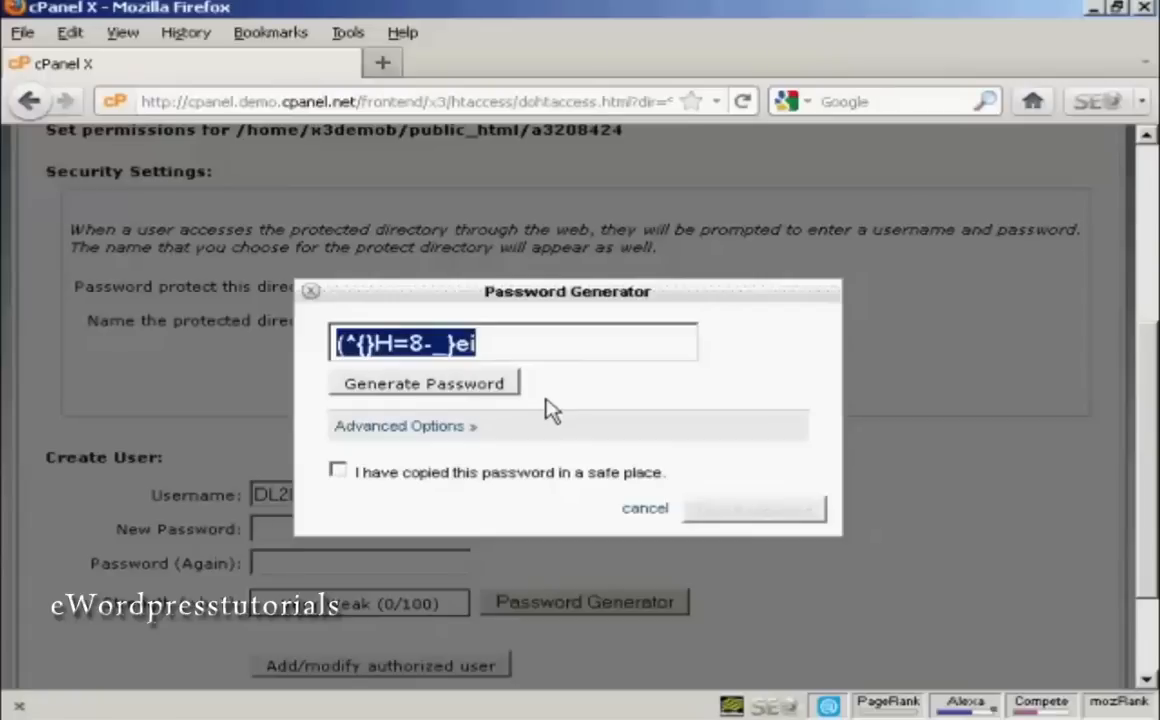
click(338, 471)
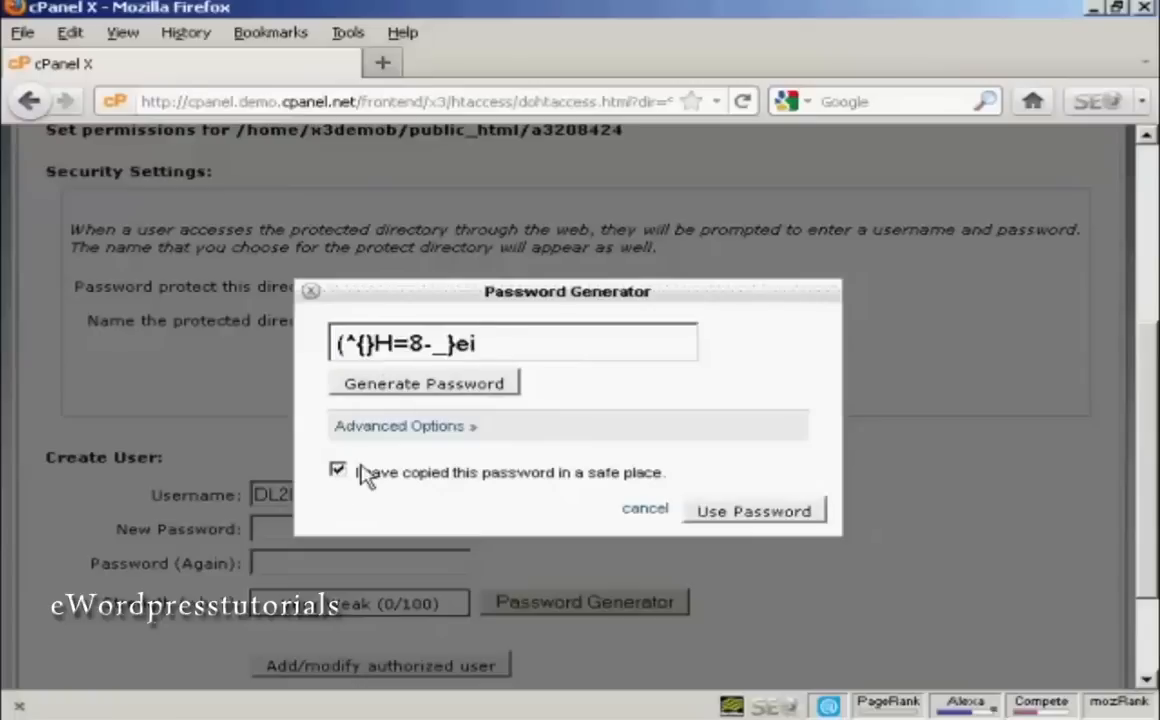
mouse_move(345, 492)
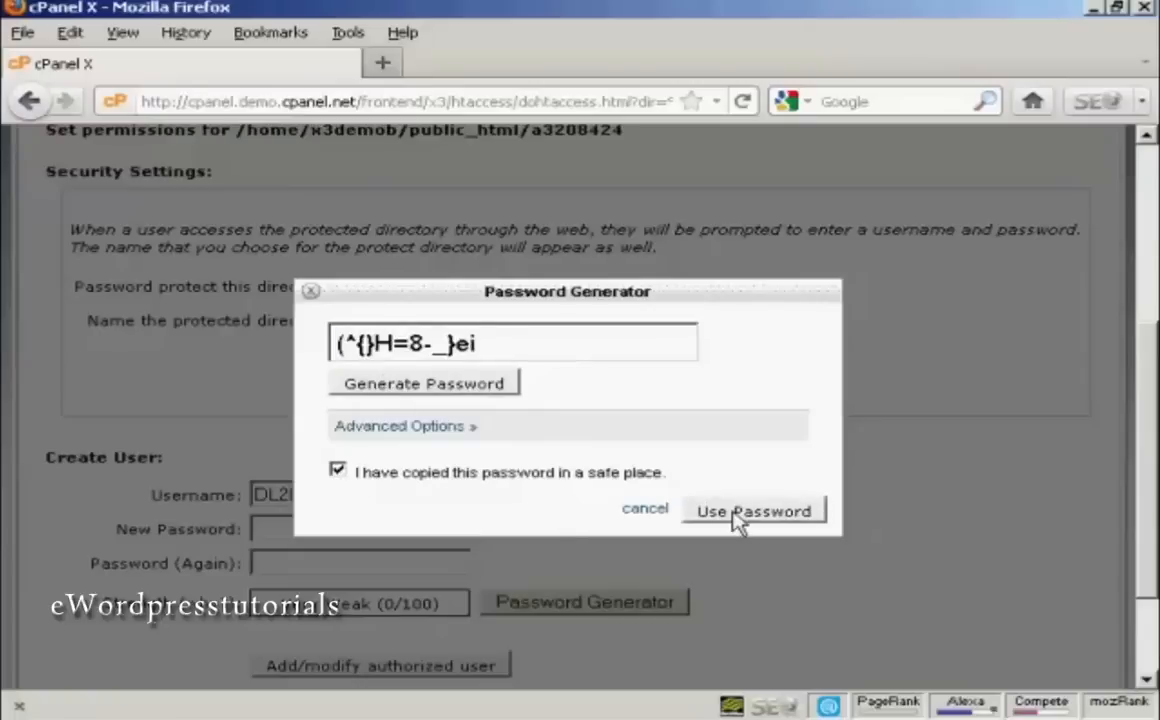
click(753, 511)
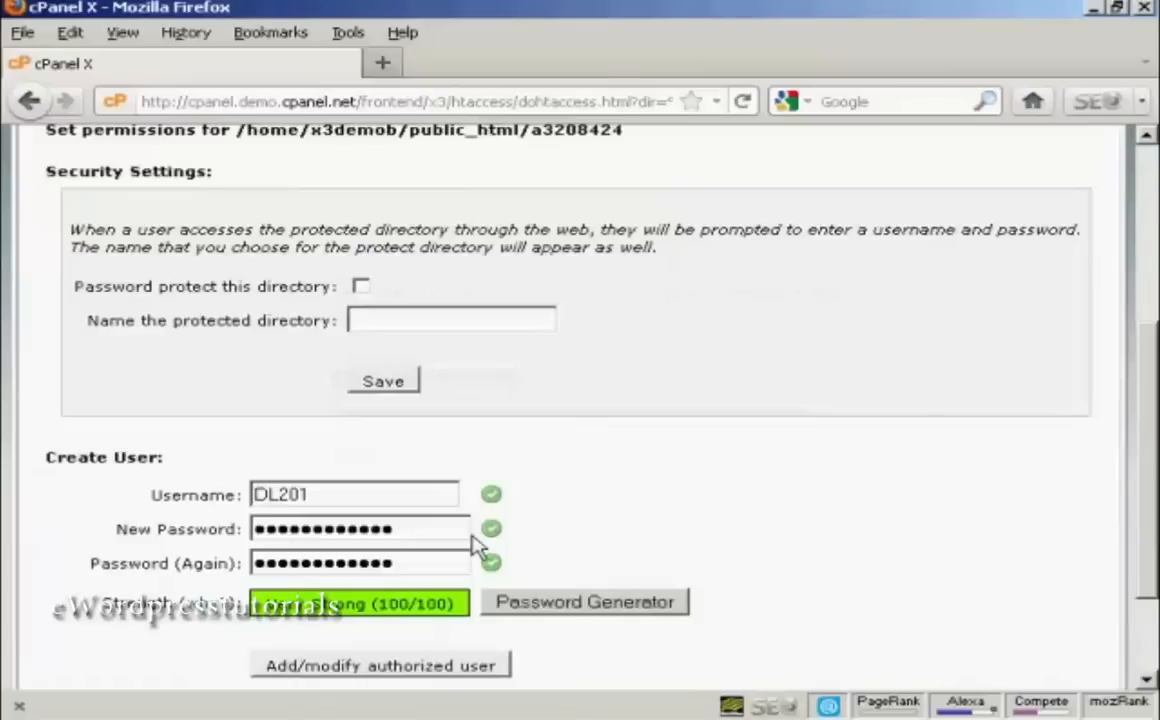
scroll(down, 3)
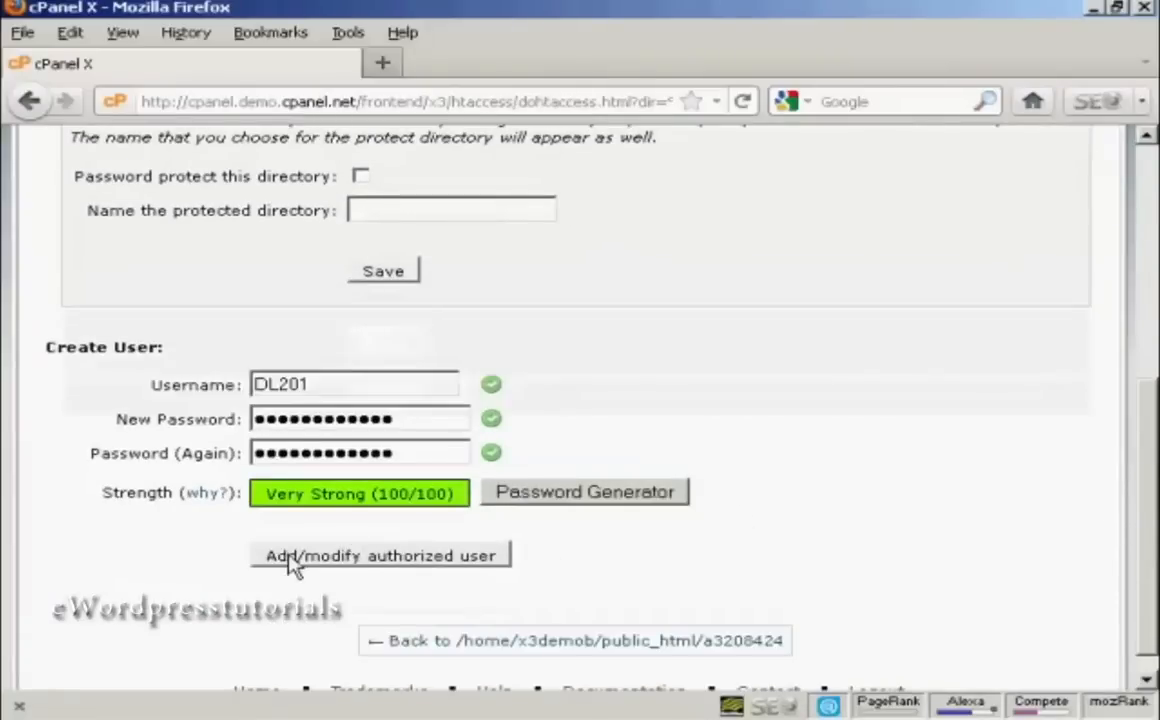
mouse_move(455, 568)
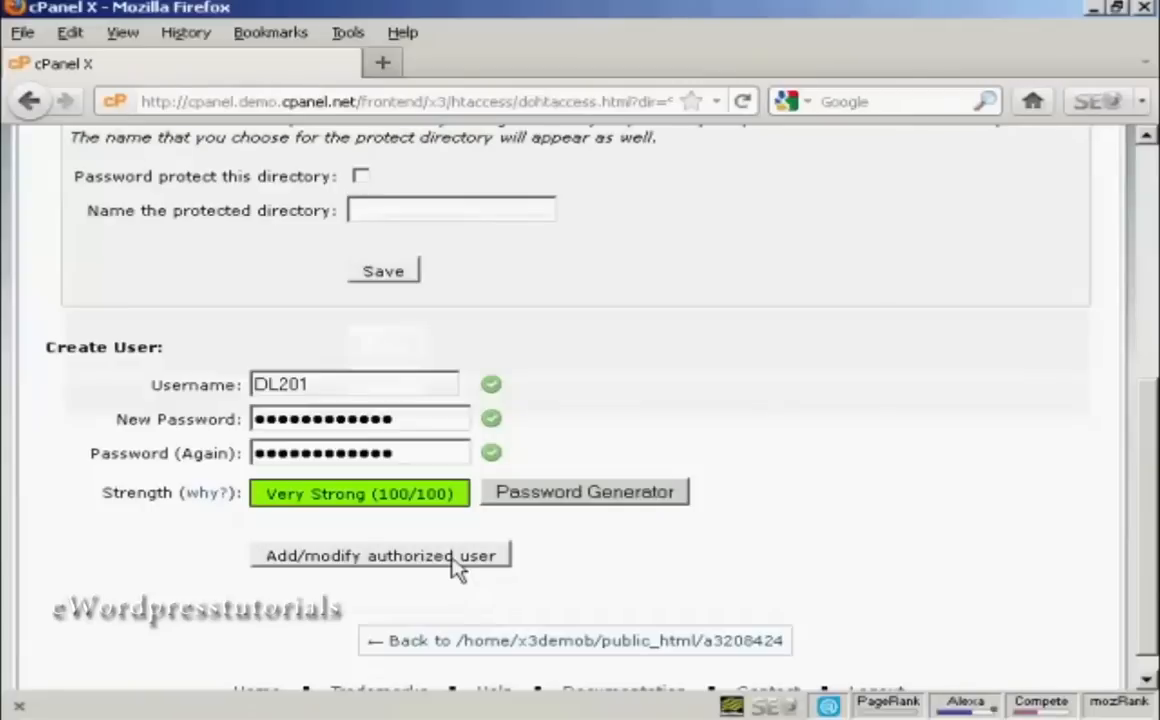
click(381, 555)
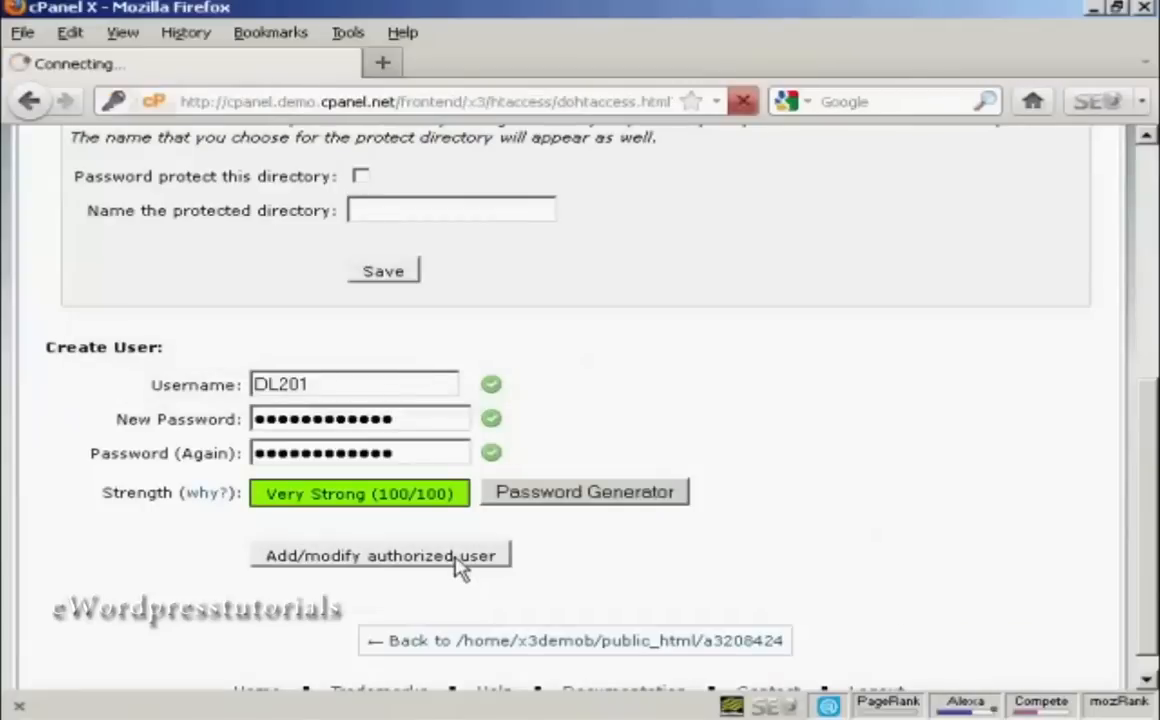
click(380, 555)
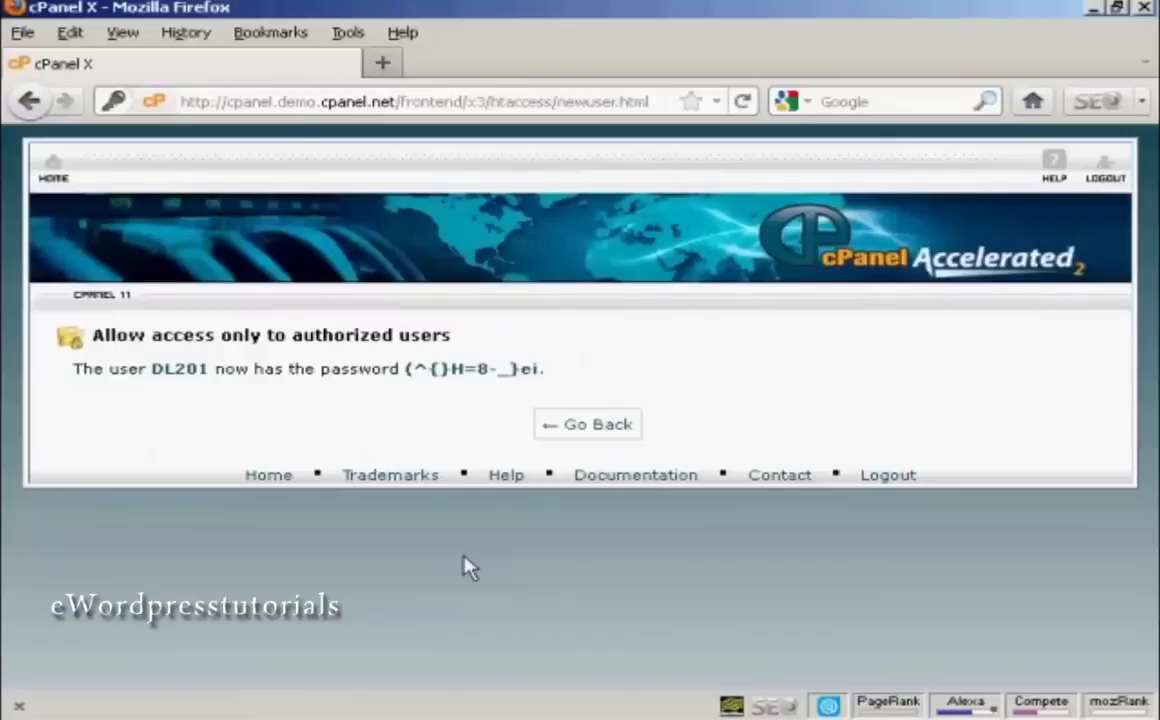
mouse_move(575, 155)
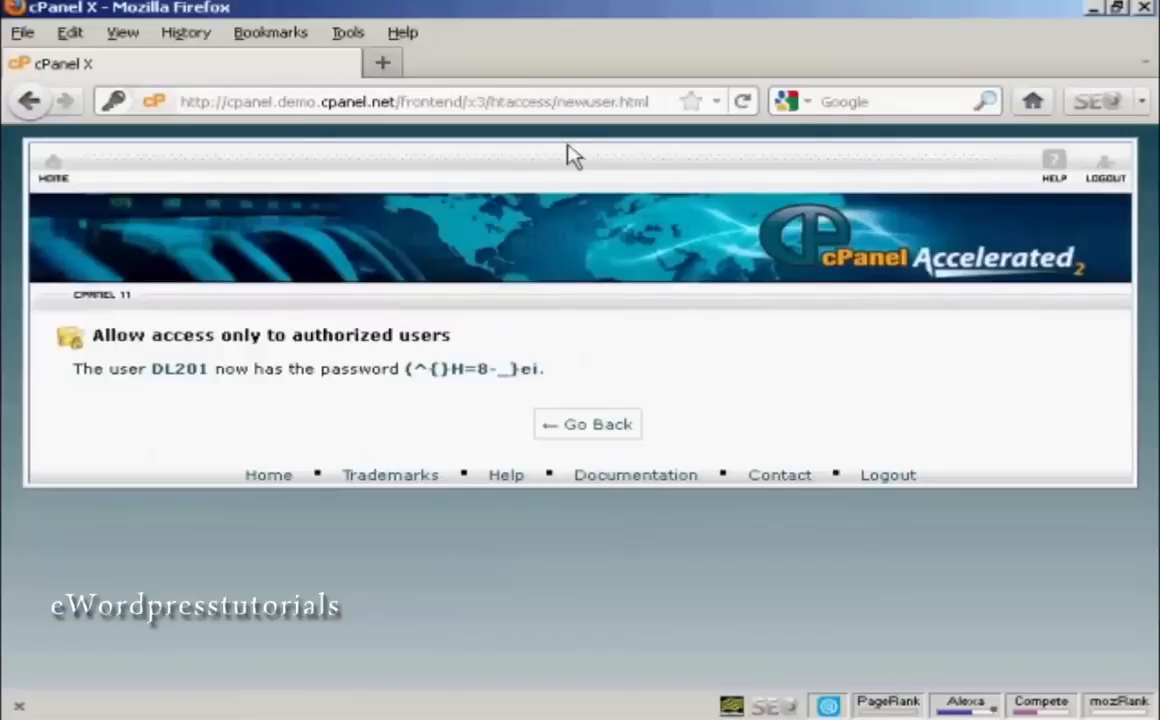
click(588, 424)
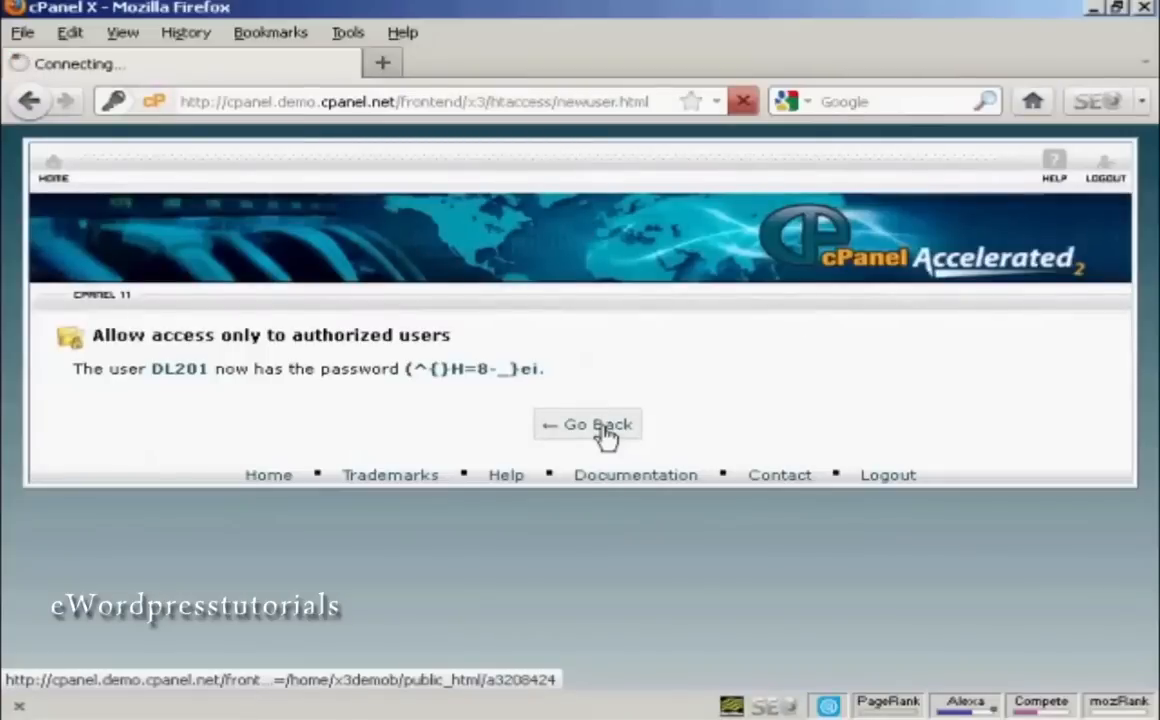
Name the directory 'Download Area', enable password protection, and save
click(588, 424)
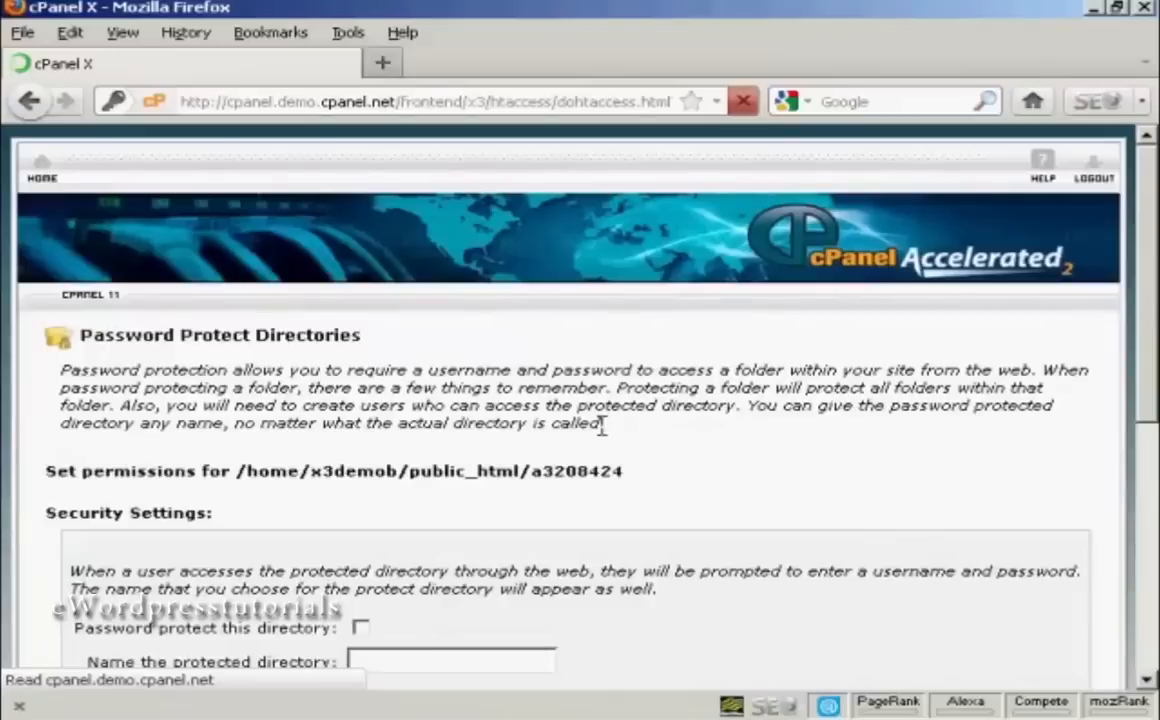
scroll(down, 3)
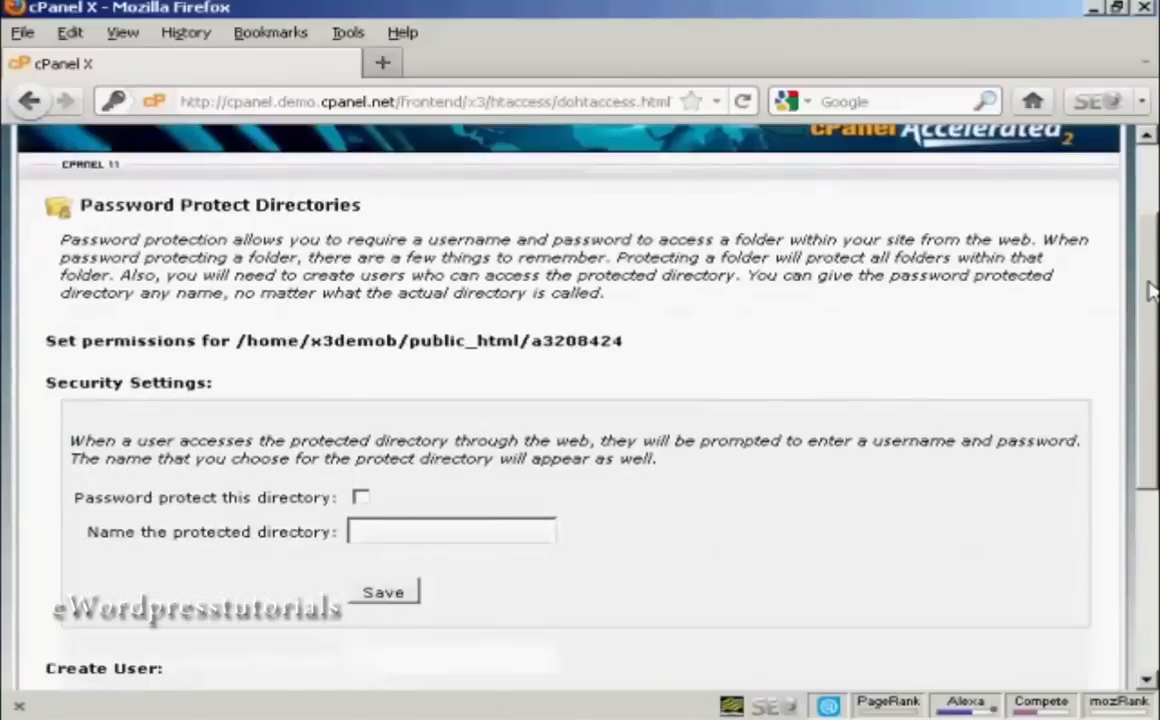
scroll(down, 3)
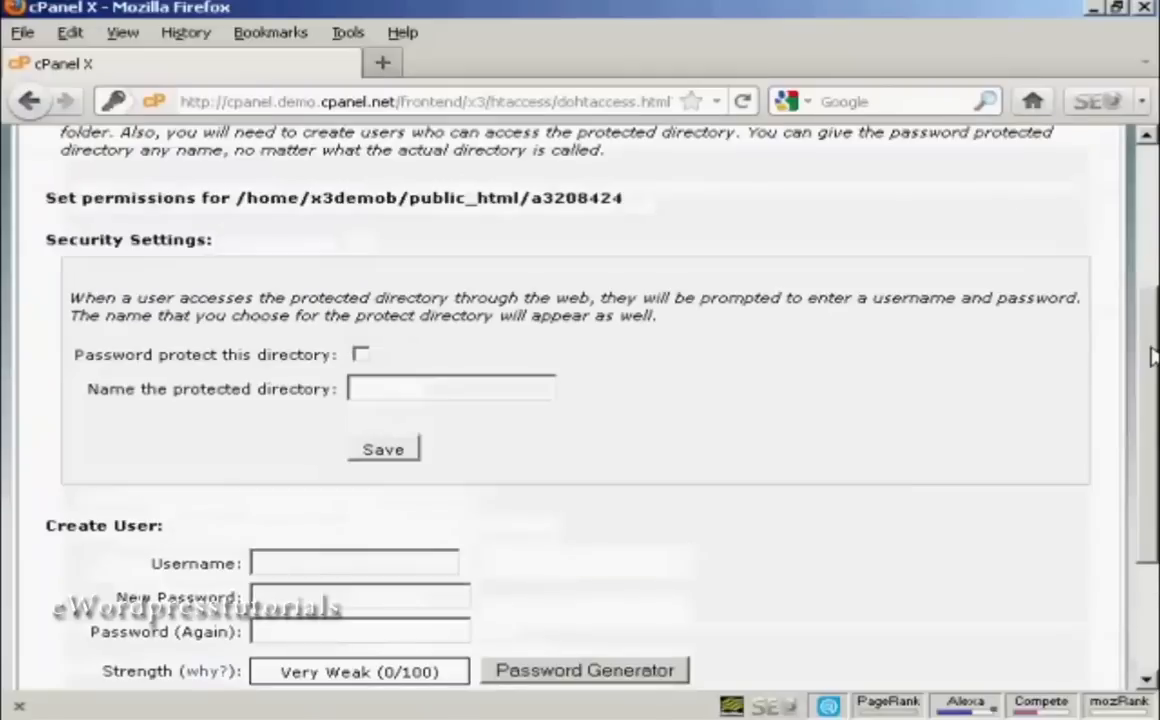
scroll(up, 3)
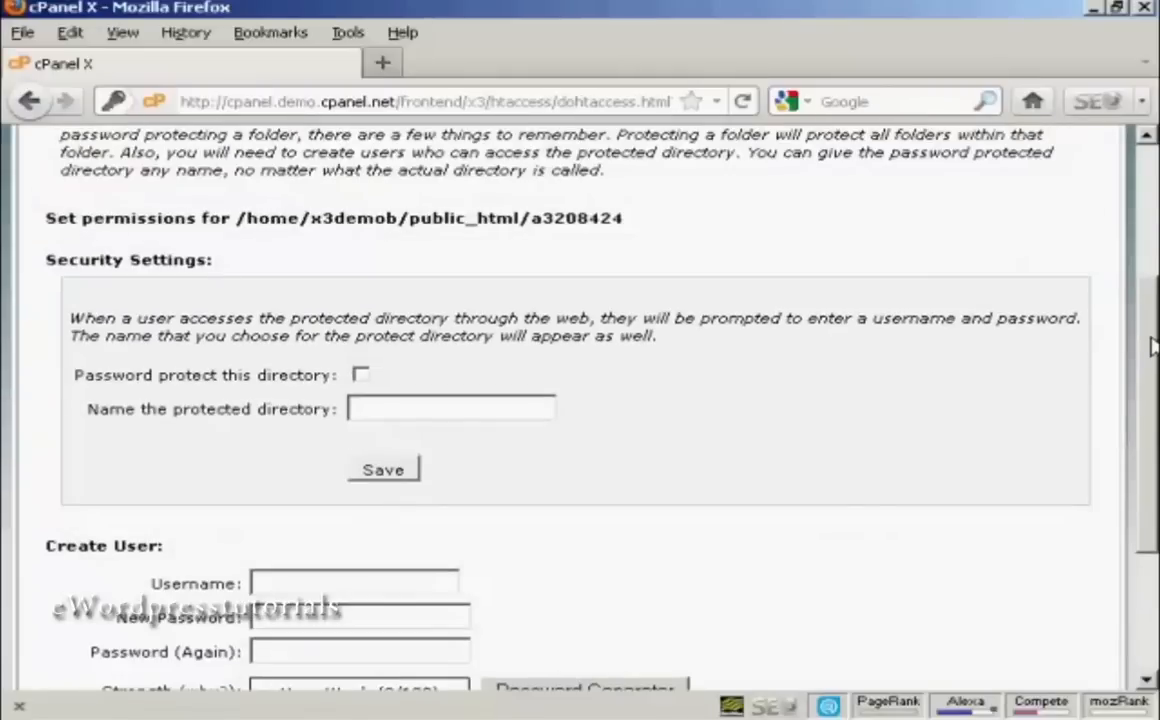
click(450, 408)
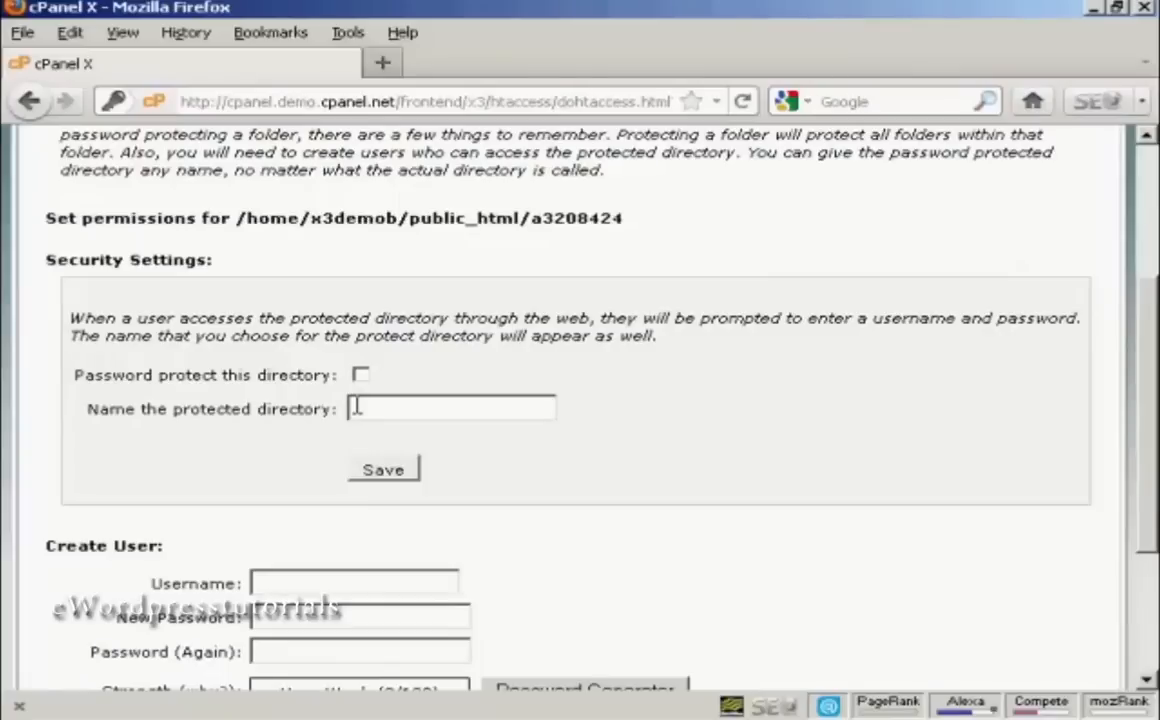
mouse_move(497, 449)
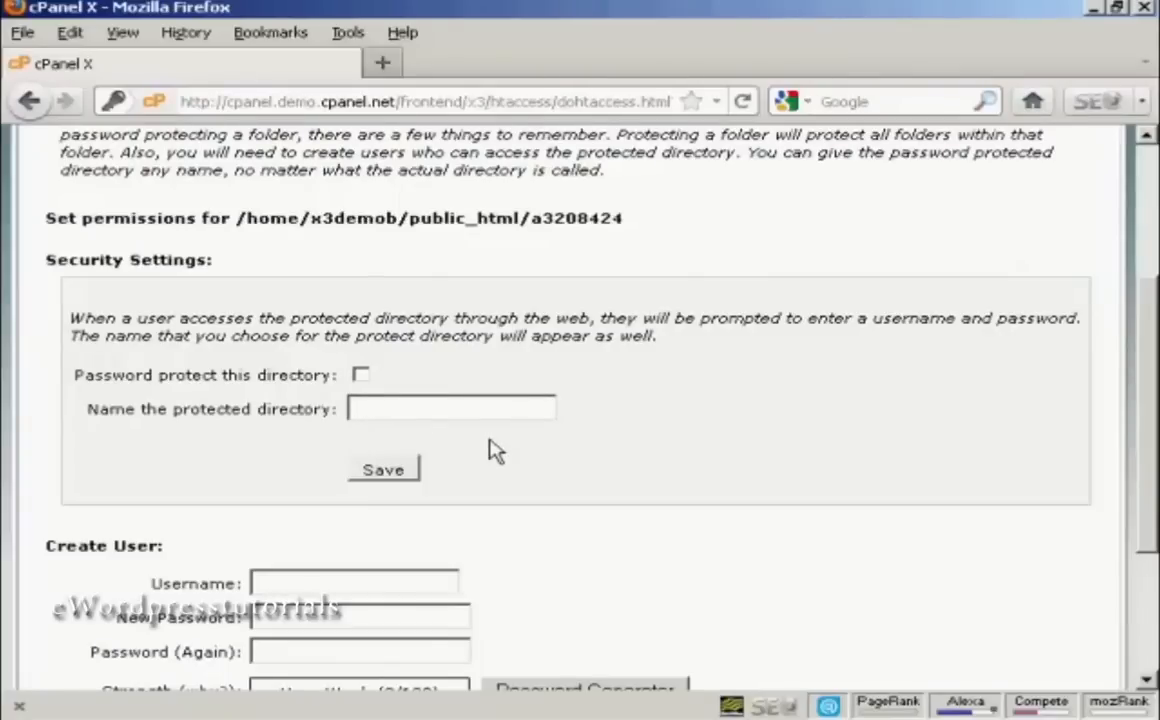
text(Download)
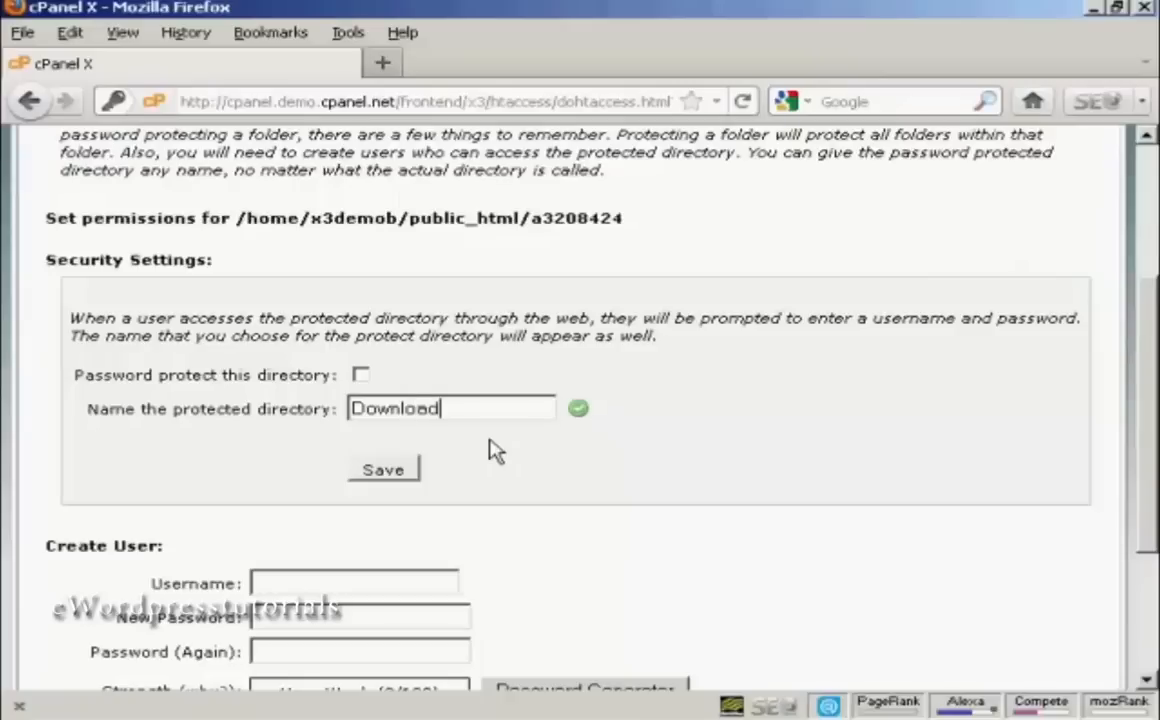
text(Area)
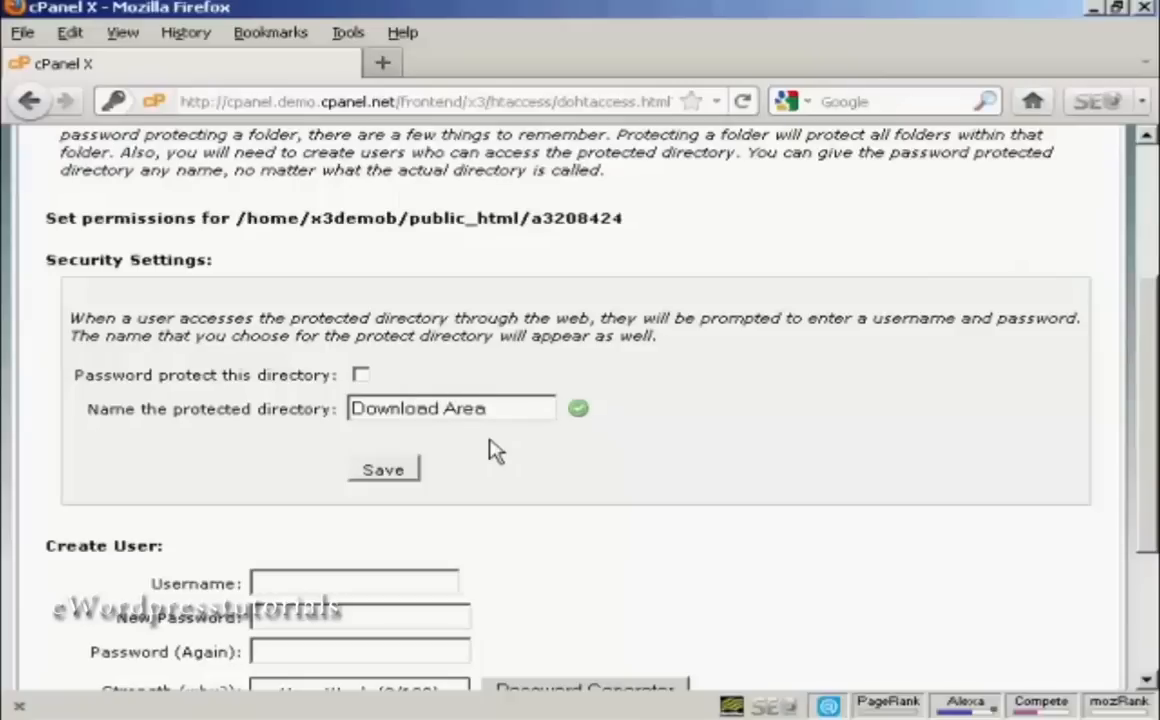
click(360, 375)
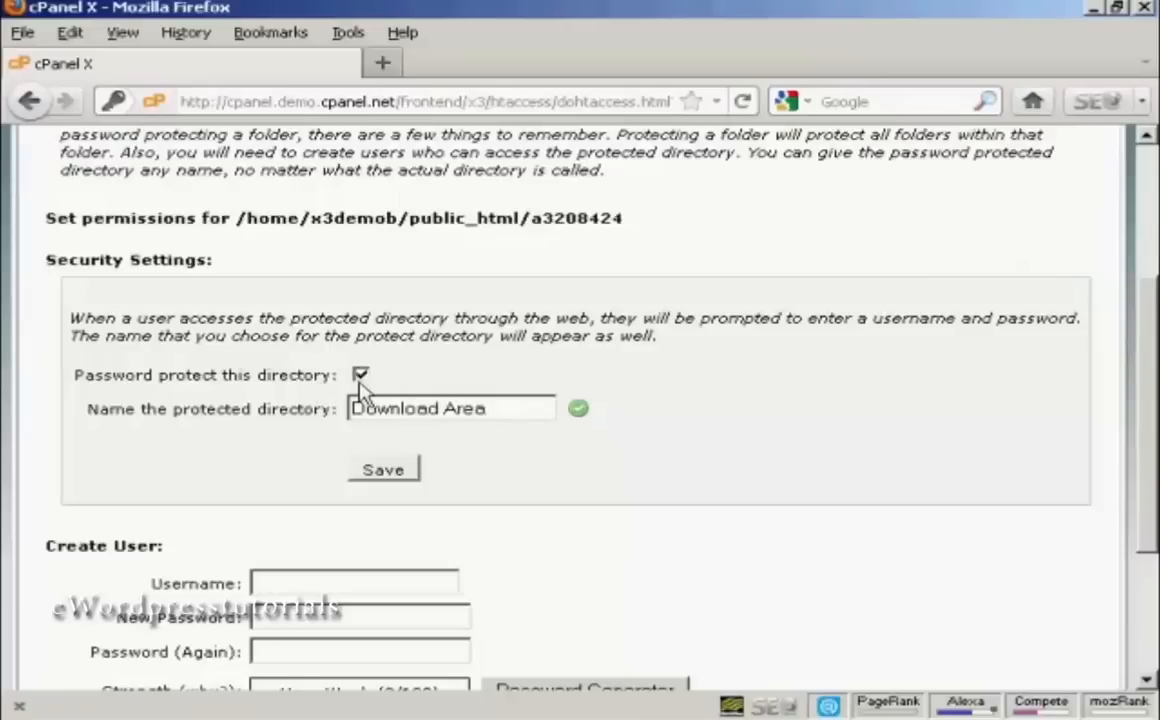
mouse_move(268, 389)
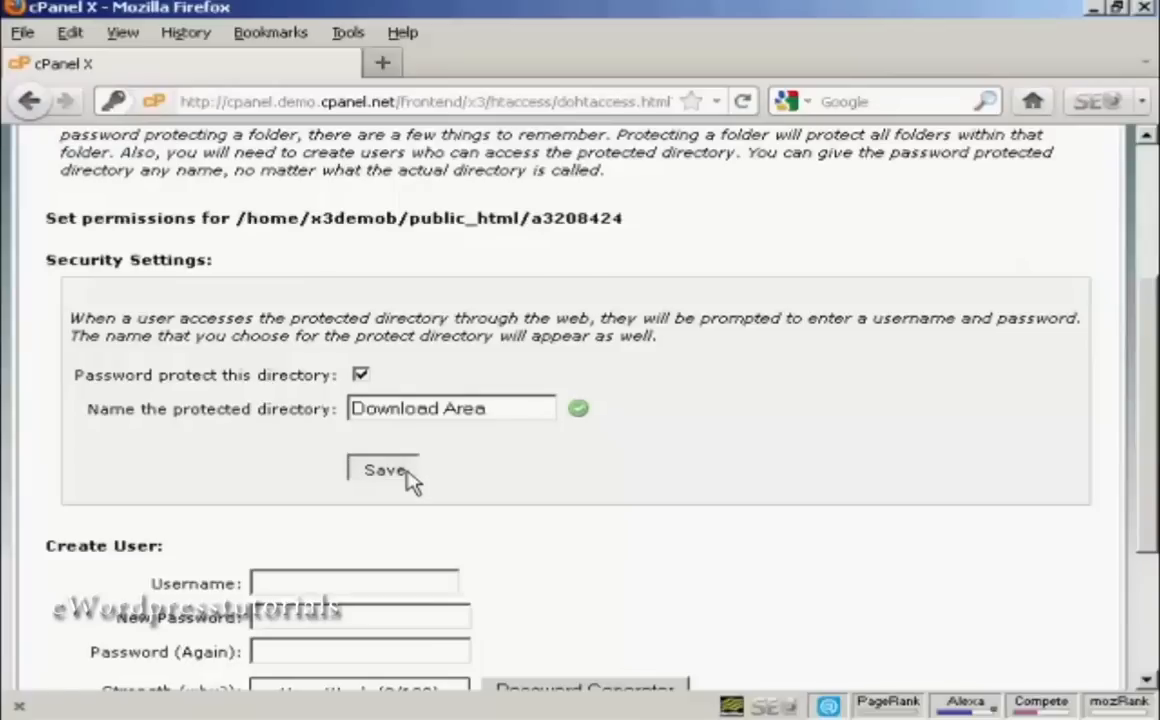
click(383, 470)
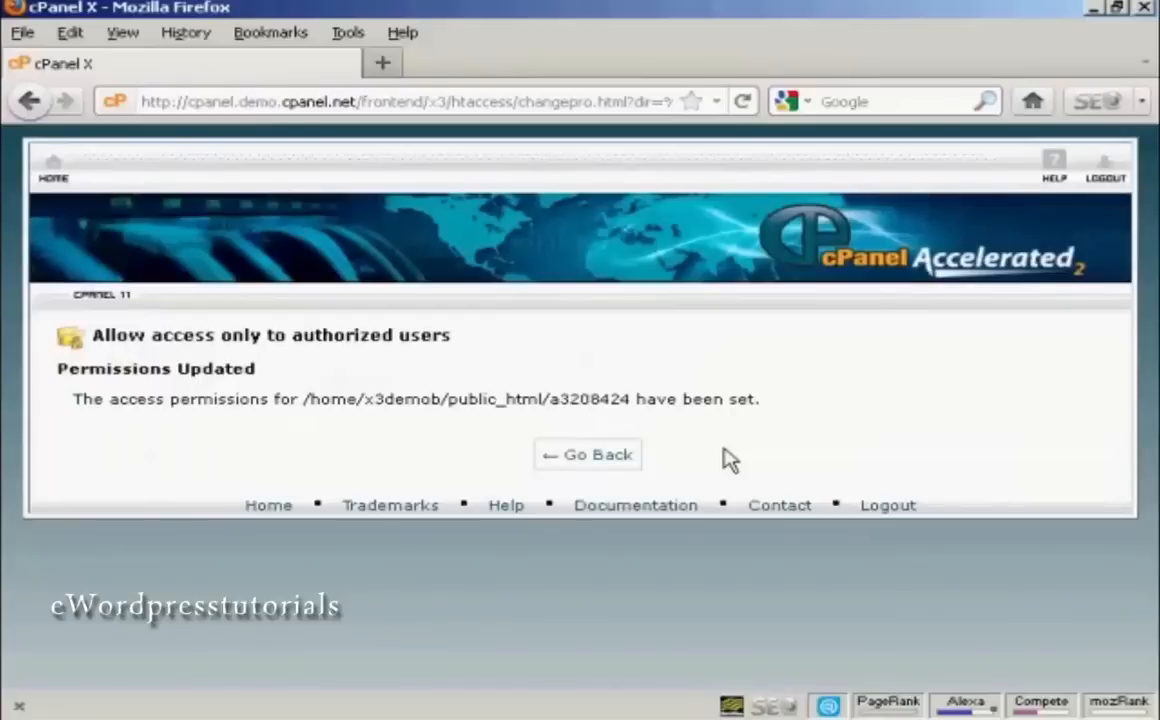